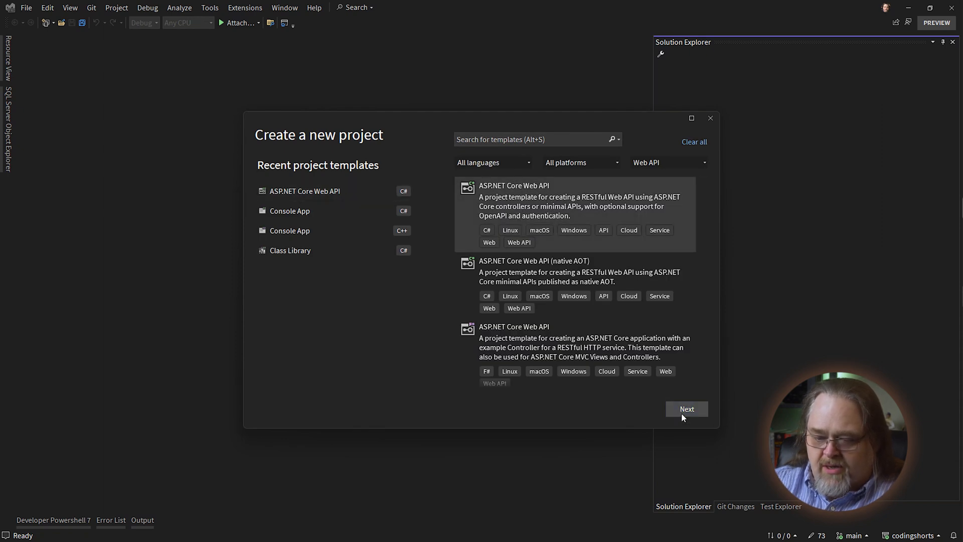
Step: Create the FunWithExceptionHandling ASP.NET Core Web API project on .NET 8 with HTTPS disabled
left_click(687, 408)
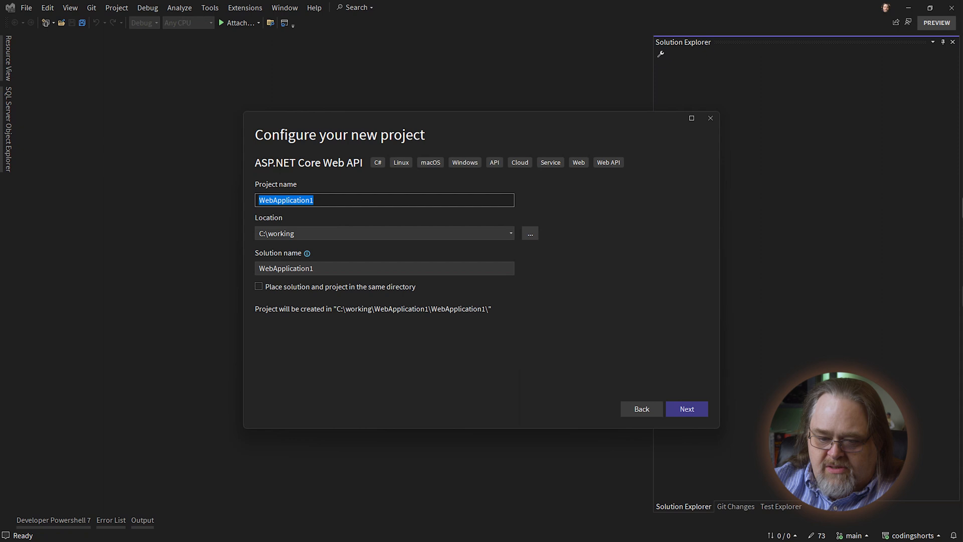
type("FunWithE")
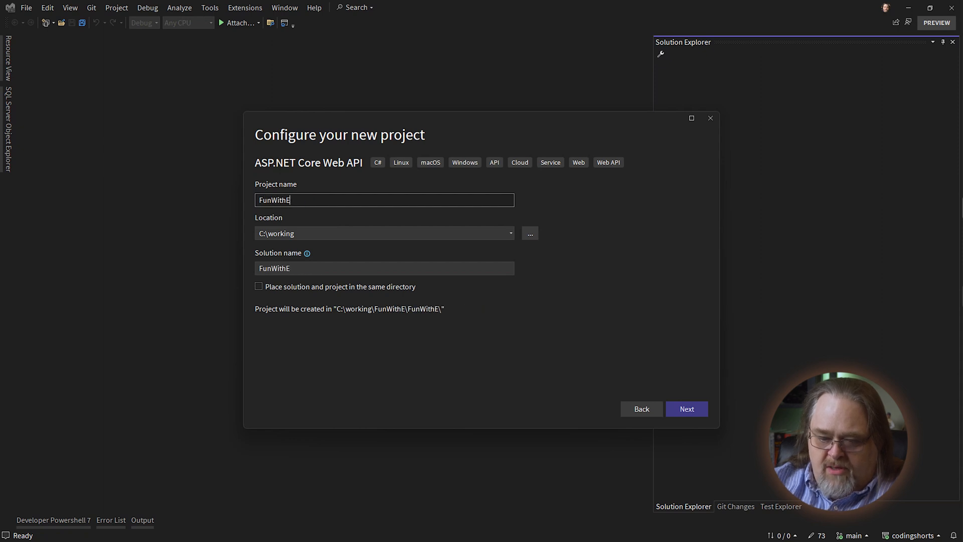
type("xceptionHandli")
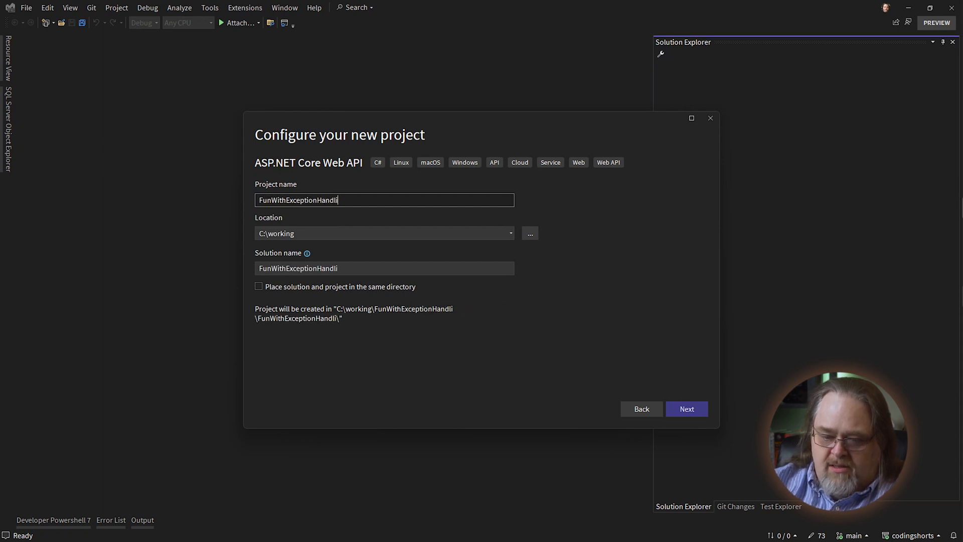
left_click(686, 408)
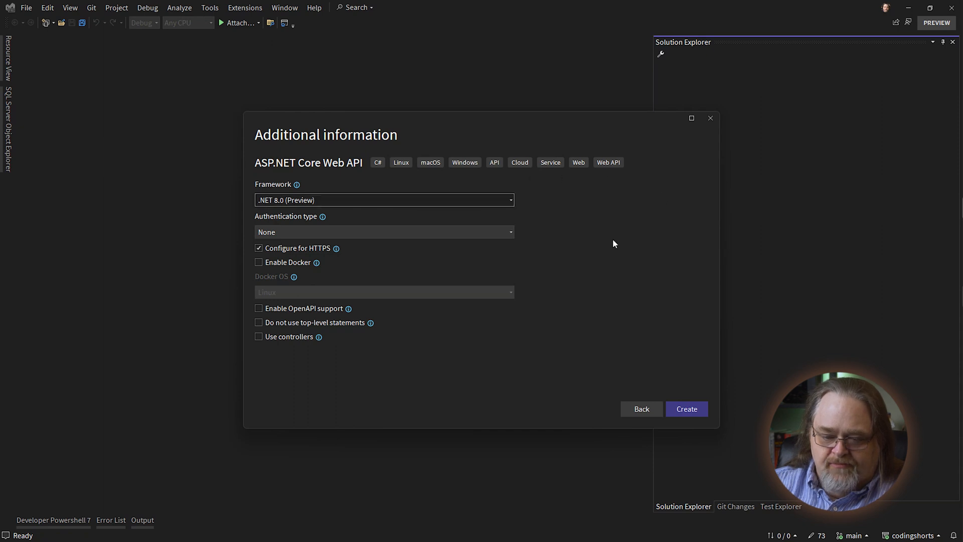
mouse_move(416, 199)
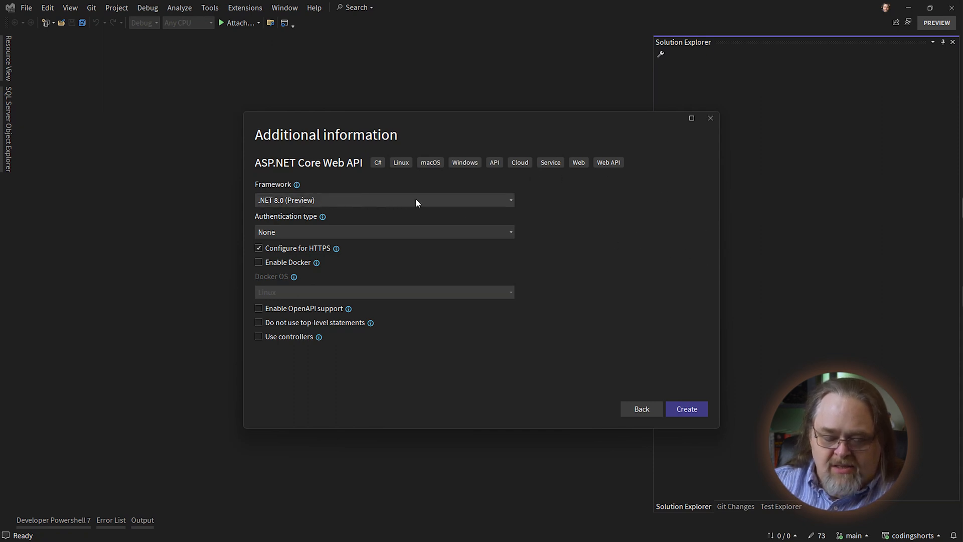
left_click(259, 247)
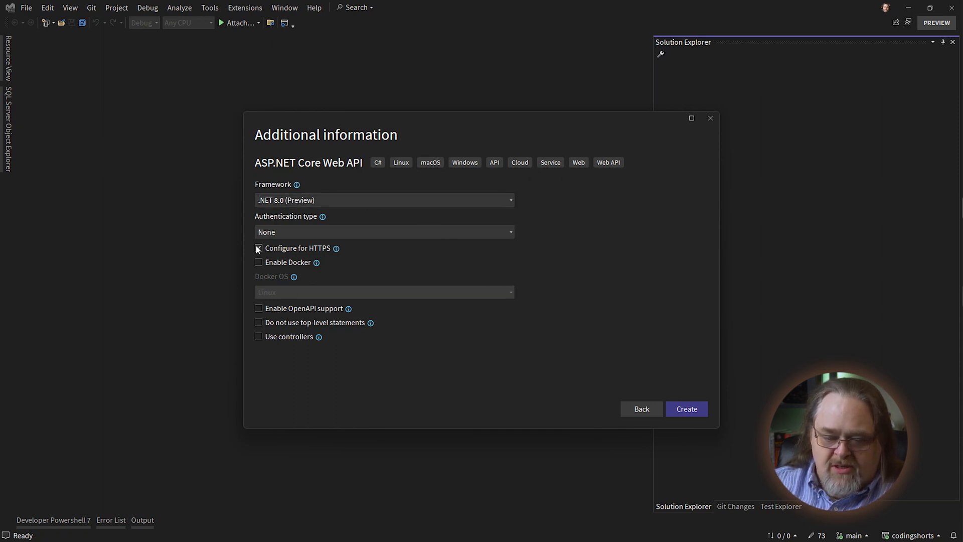
left_click(259, 248)
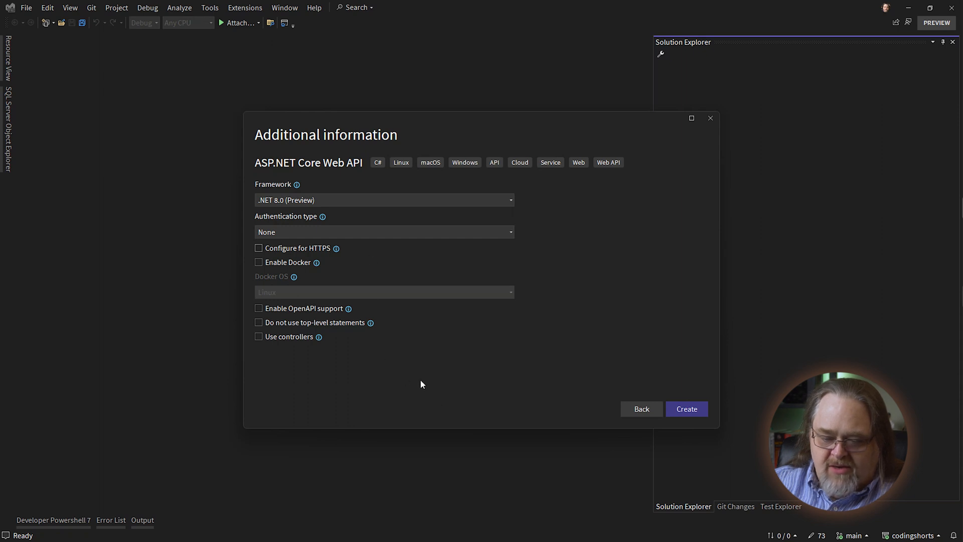
mouse_move(337, 341)
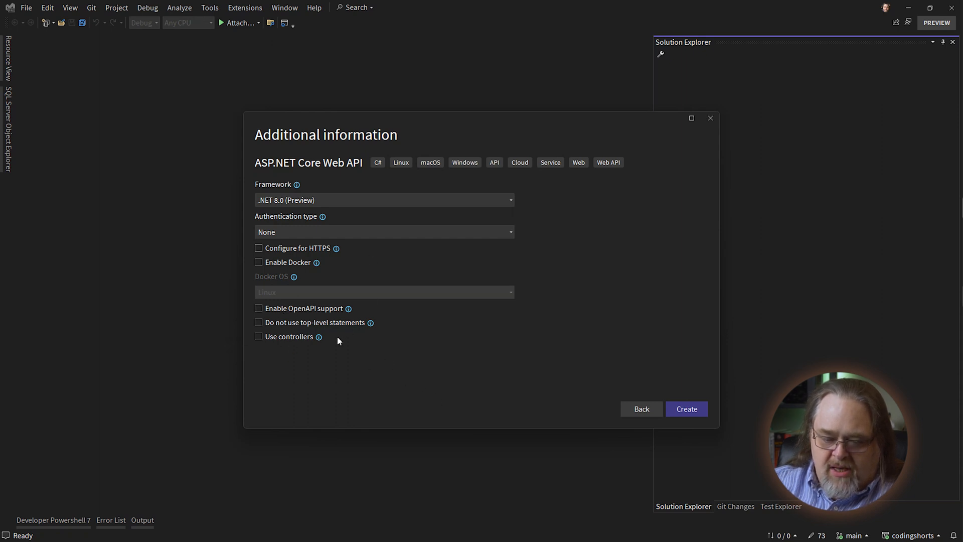
mouse_move(668, 412)
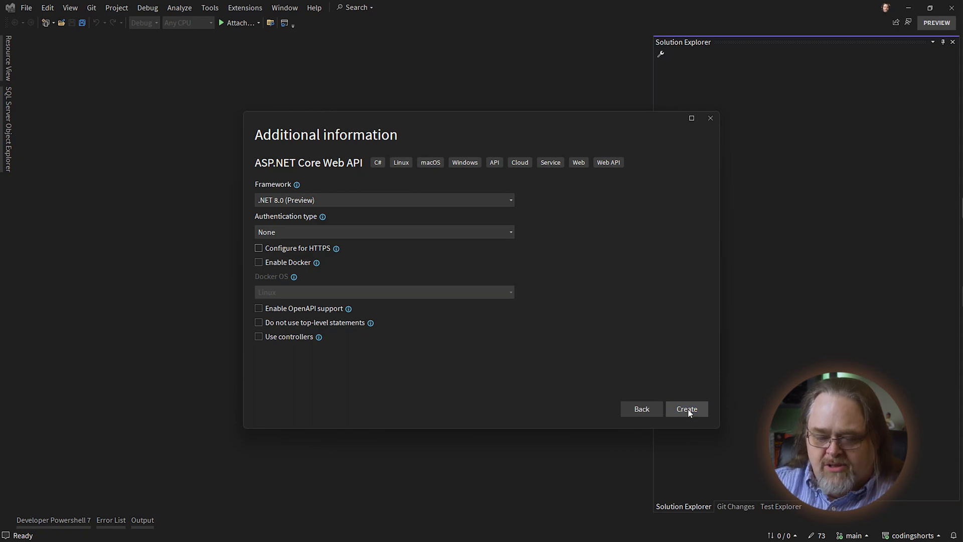
left_click(686, 408)
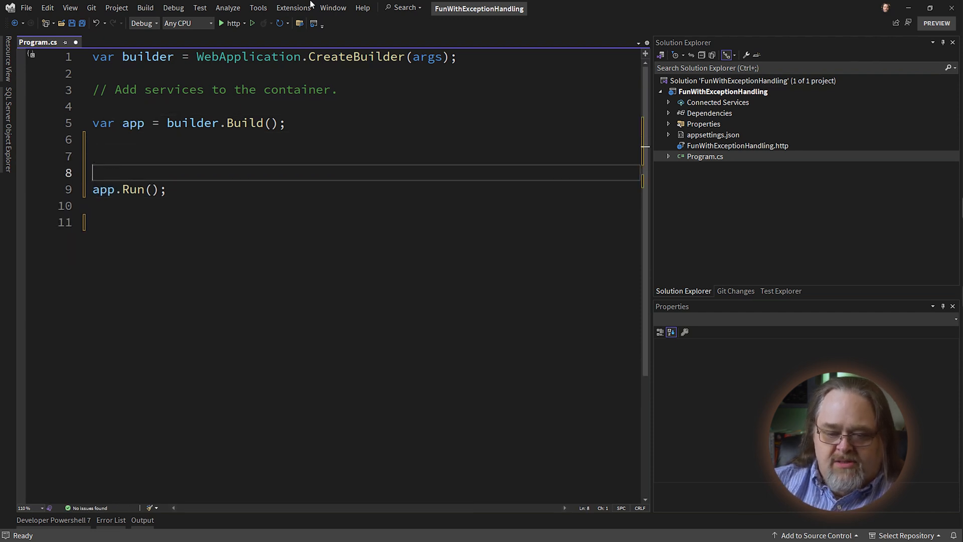
Step: Map GET /api/foo to throw InvalidOperationException 'Bad things happen to good developers', then save
type("app.")
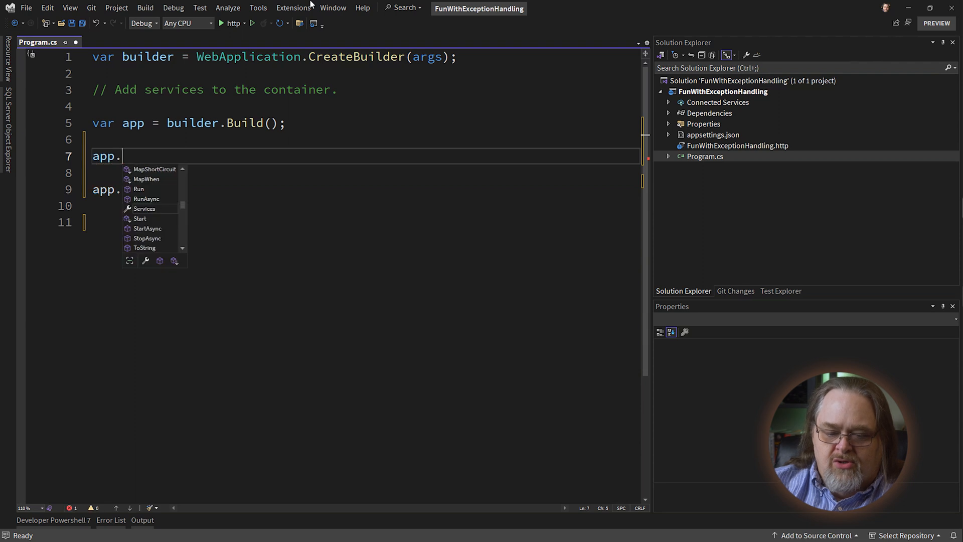
type("MapGet(\"/api/foo\", () =>")
type("throw")
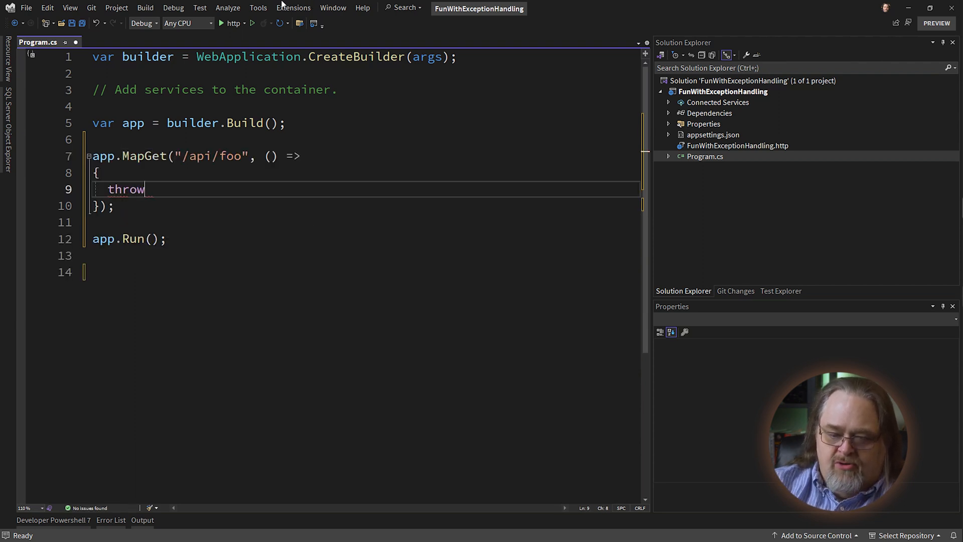
type("new InvalidOperationException(\"Good")
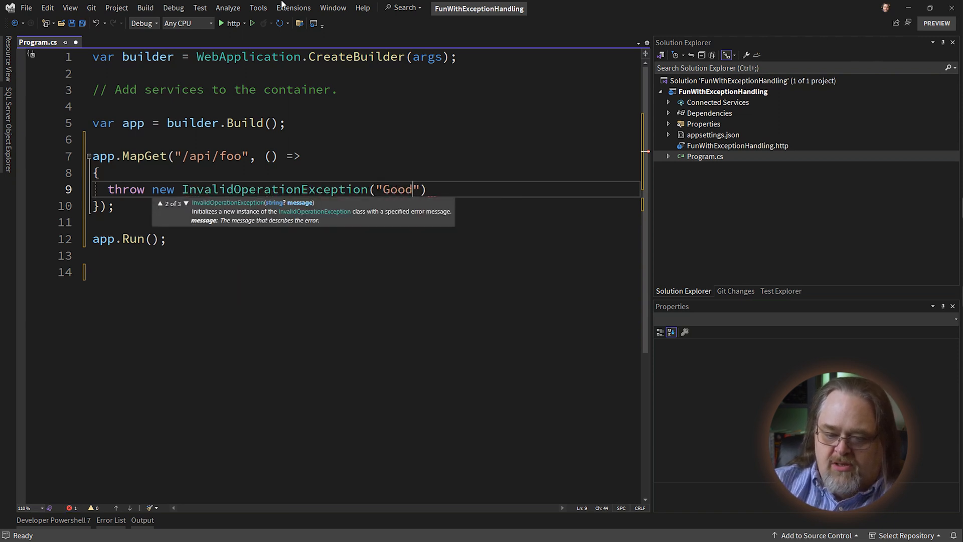
type("Bad things happen to g")
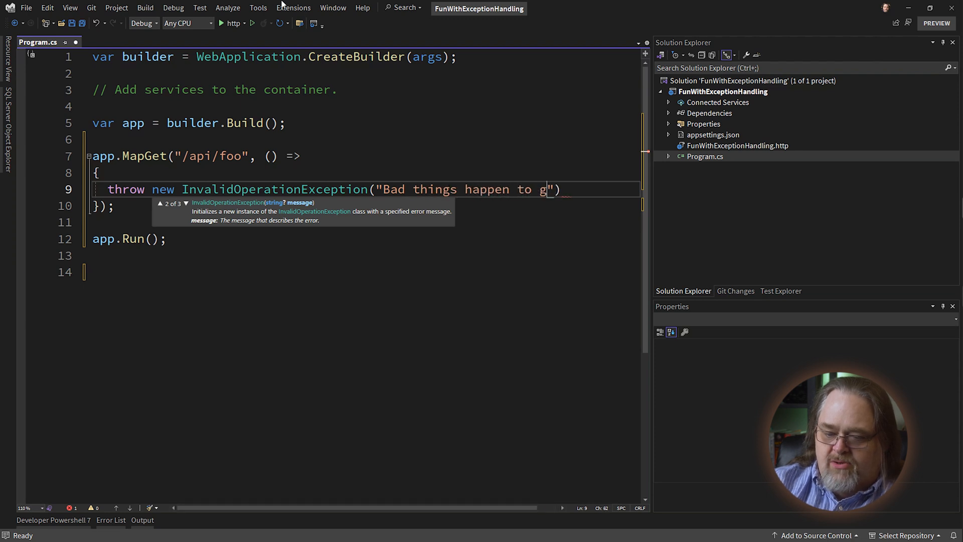
type("ood developers")
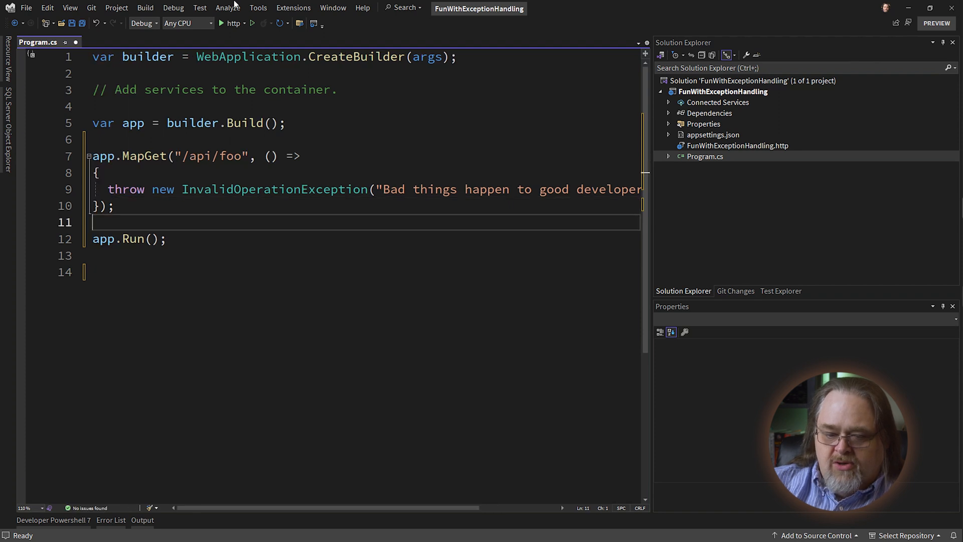
key("ctrl+s")
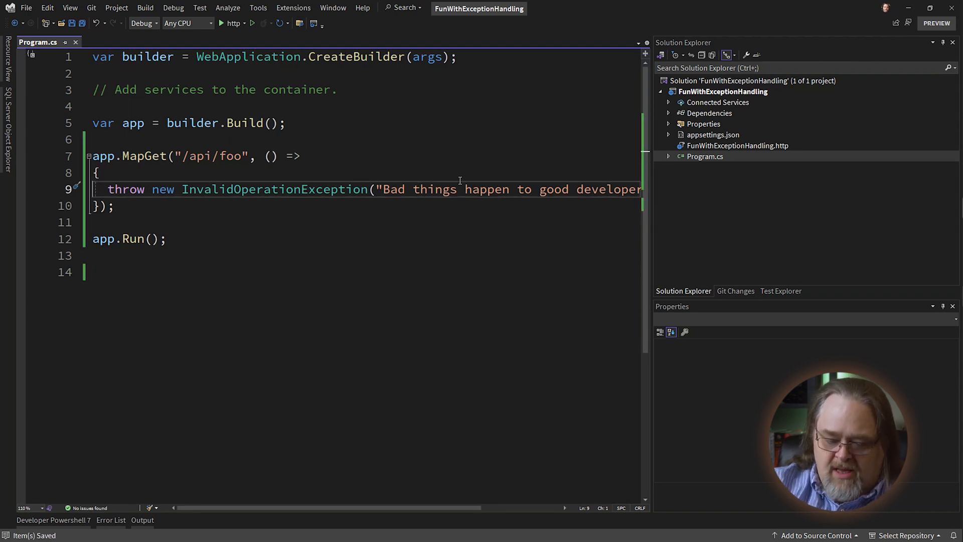
mouse_move(612, 4)
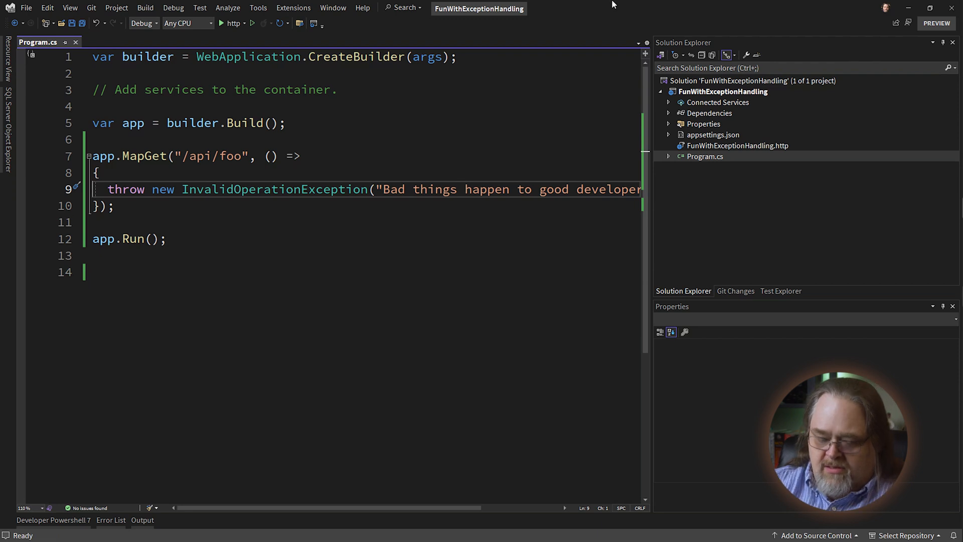
mouse_move(174, 8)
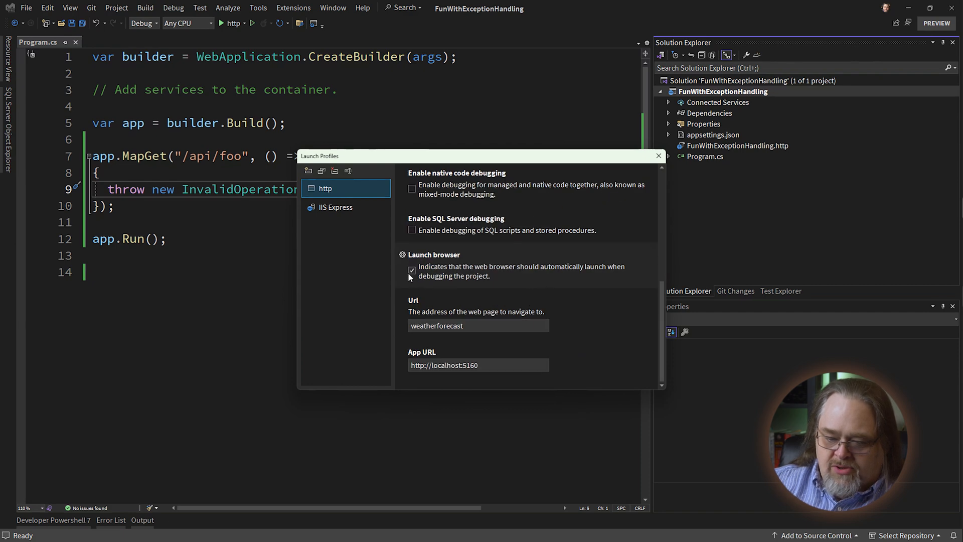
Step: Uncheck Launch browser in the http launch profile settings
left_click(658, 155)
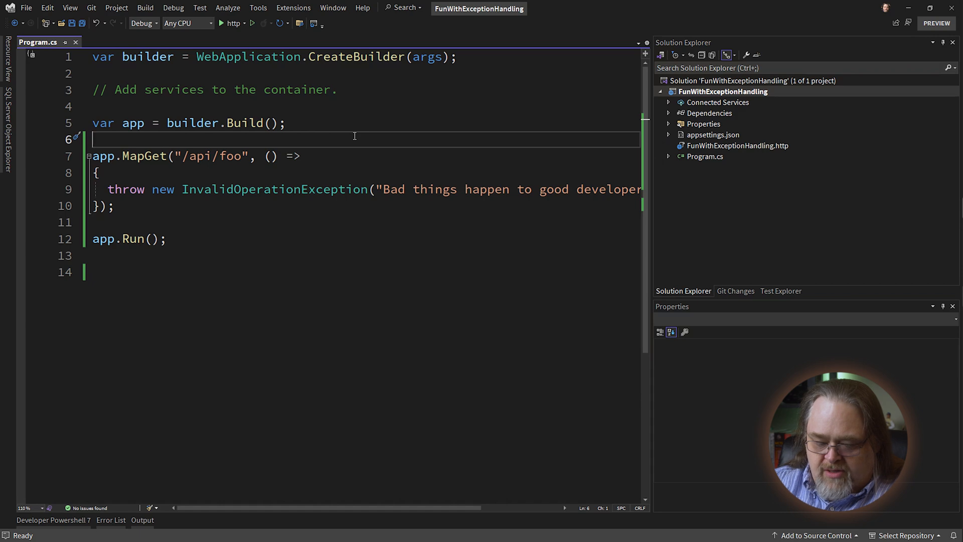
Step: Start debugging, retarget the .http file's GET request to api/foo, and send it
left_click(252, 24)
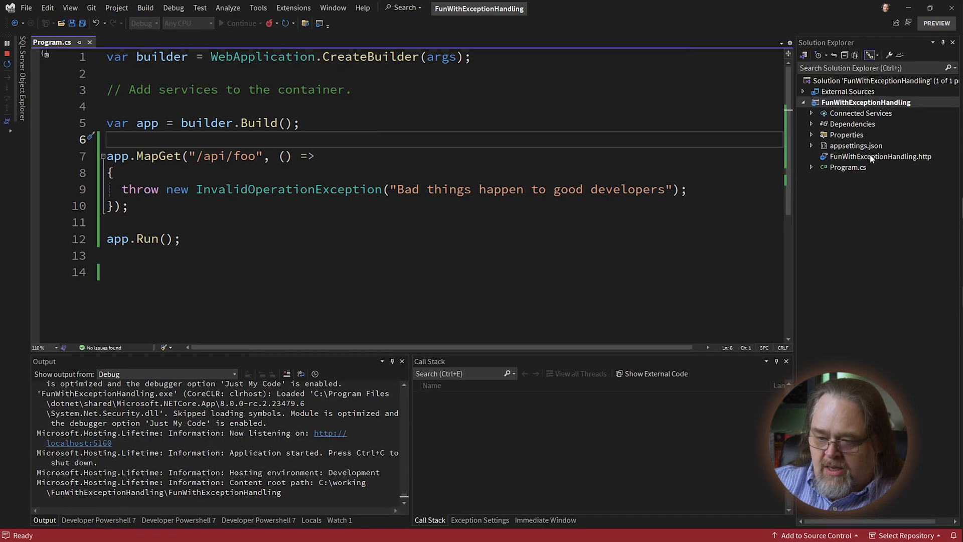
double_click(880, 156)
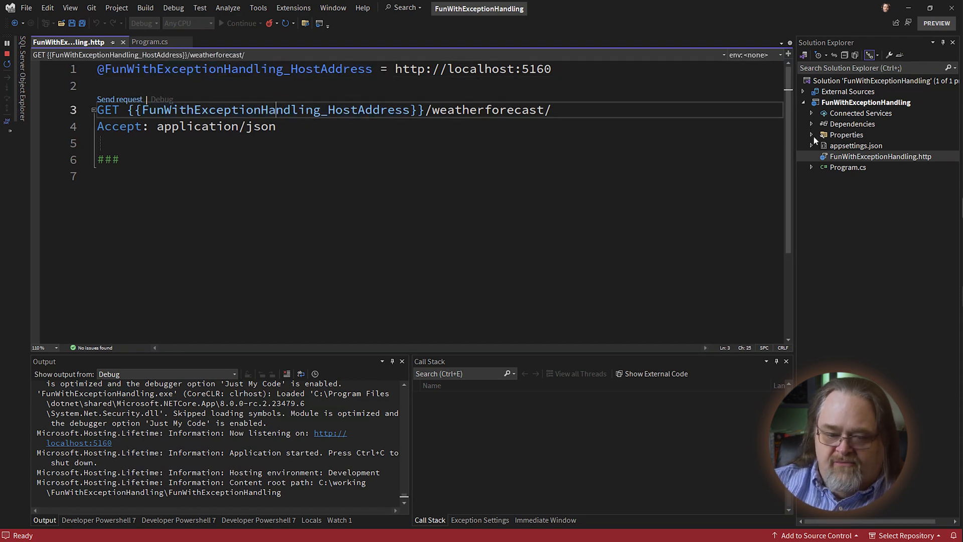
double_click(488, 110)
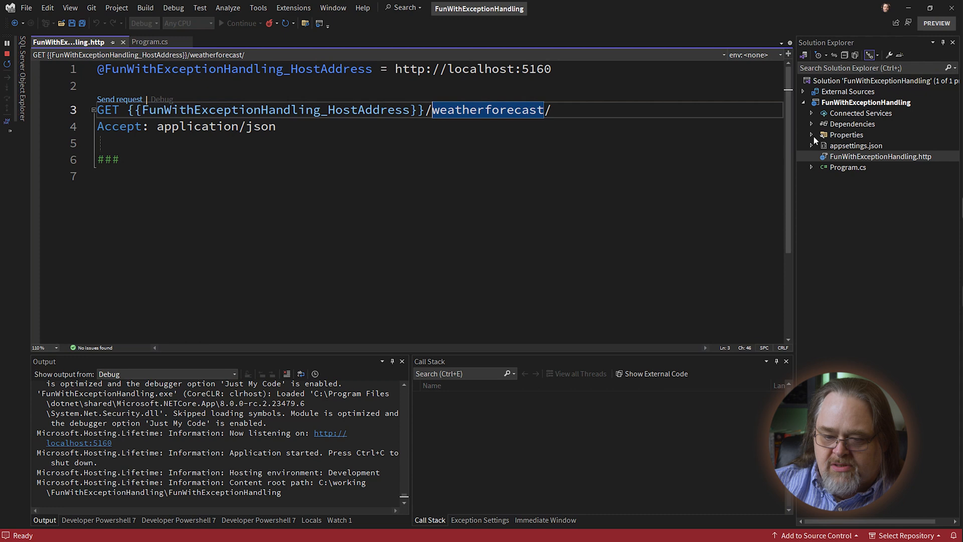
type("apu")
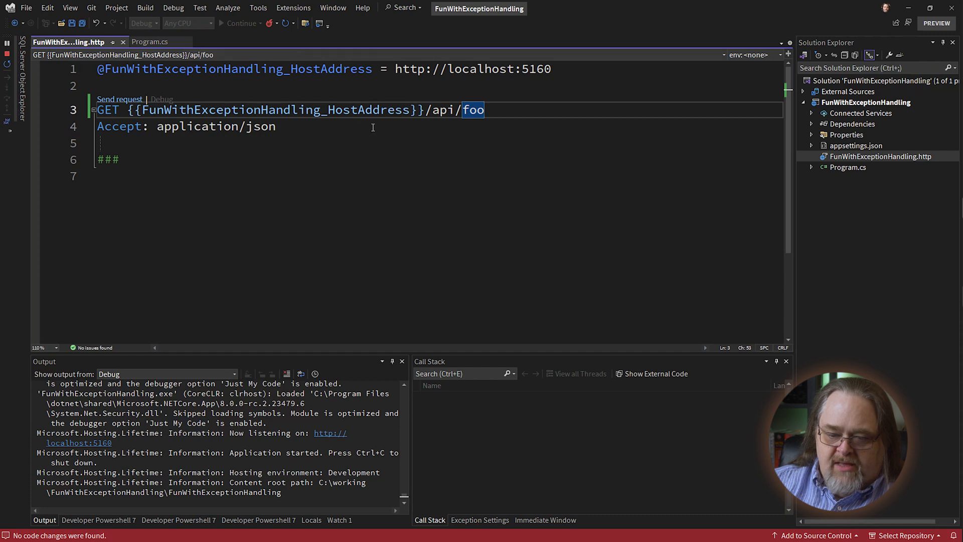
left_click(119, 98)
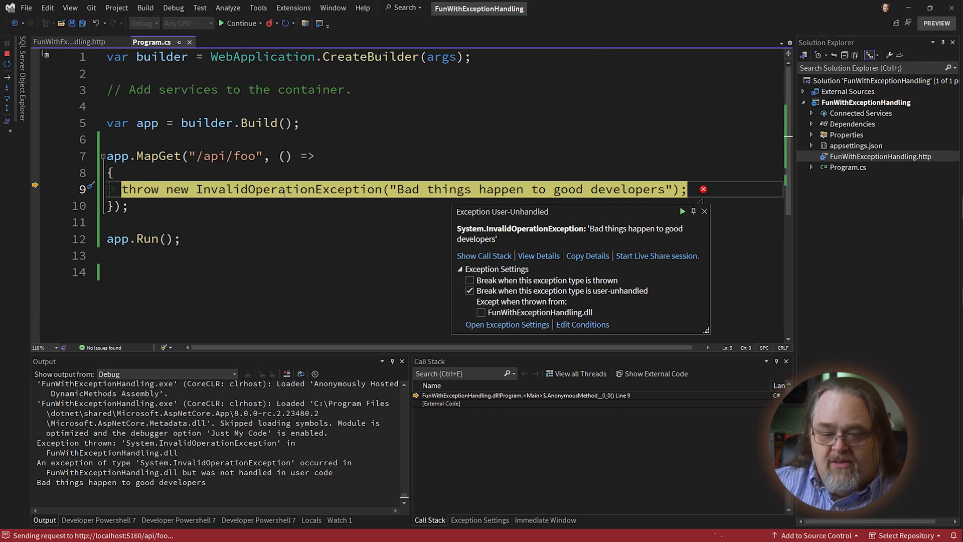
mouse_move(583, 132)
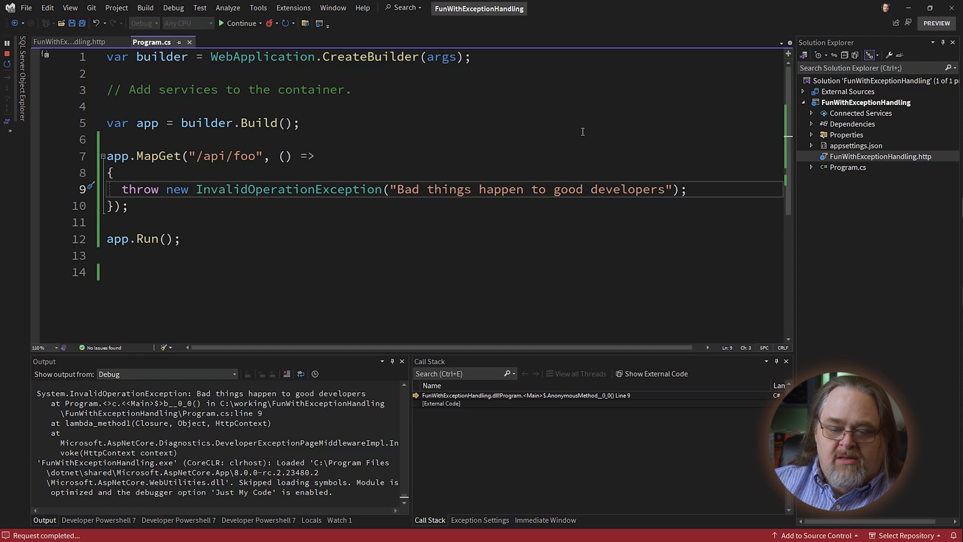
Step: Return to the request file and dismiss the 500 Internal Server Error response pane
left_click(220, 23)
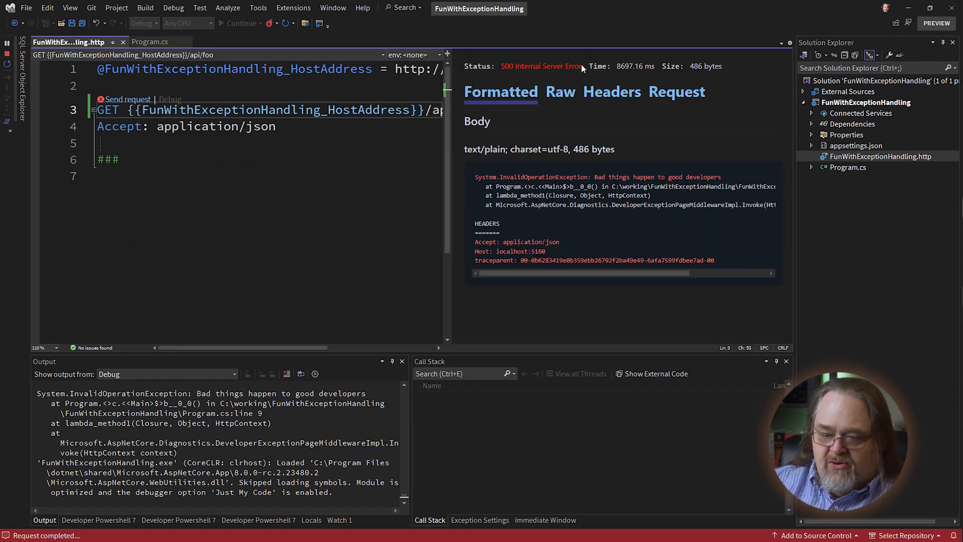
mouse_move(641, 322)
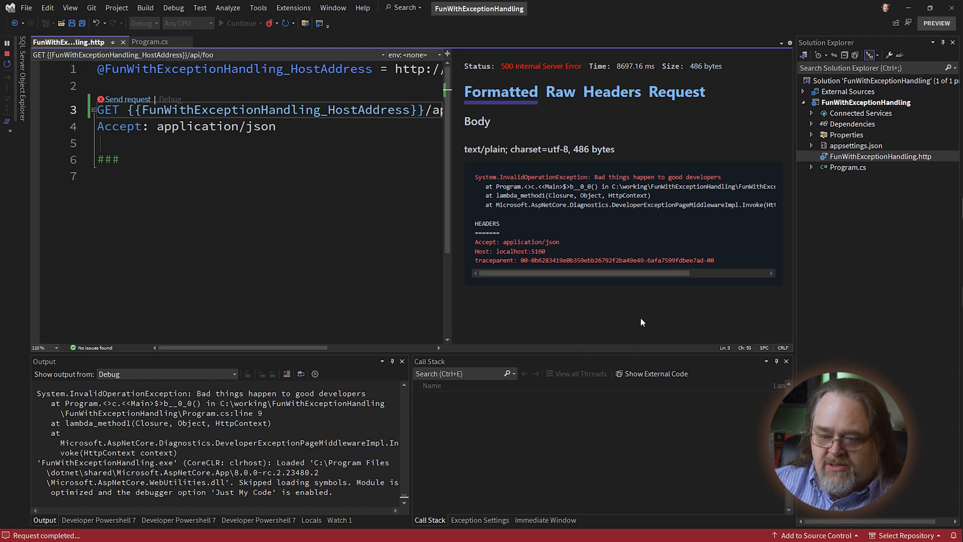
mouse_move(415, 238)
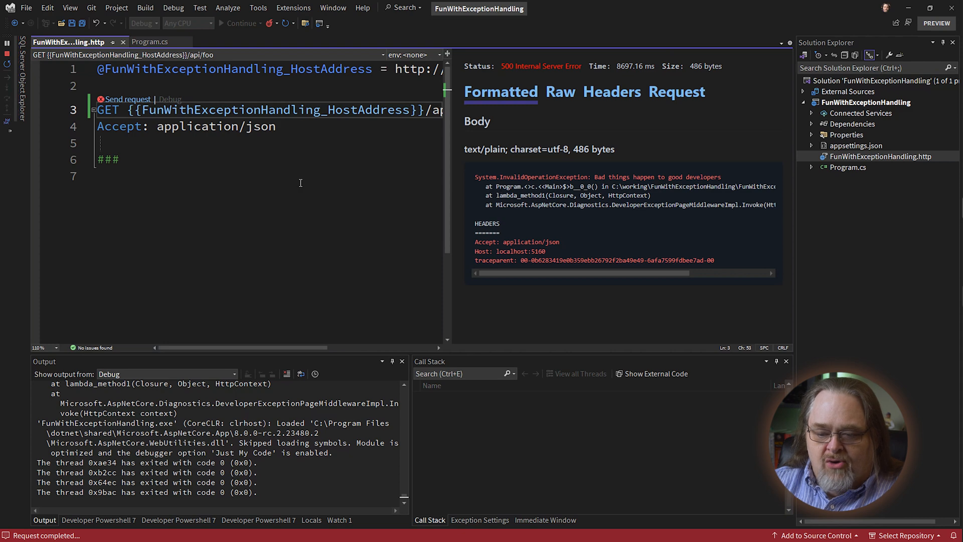
mouse_move(415, 164)
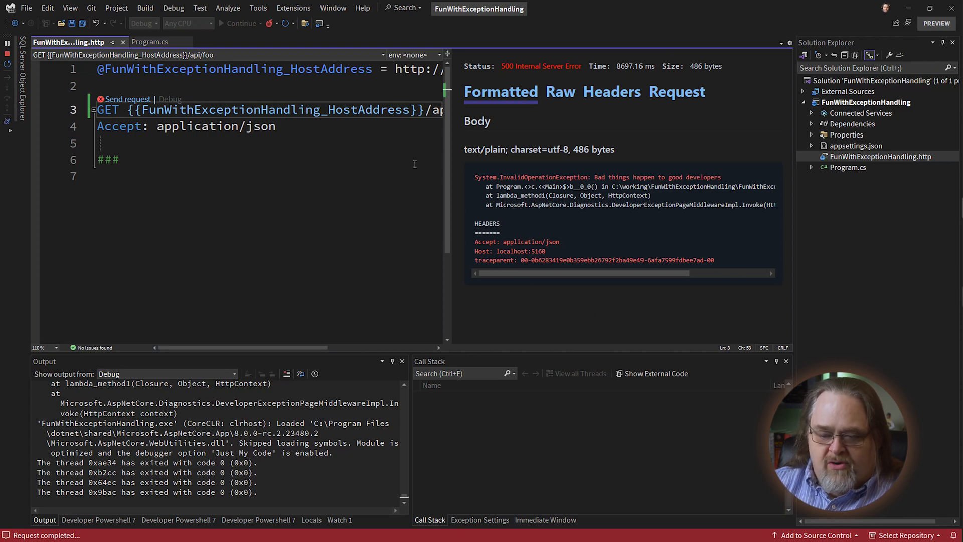
left_click(150, 41)
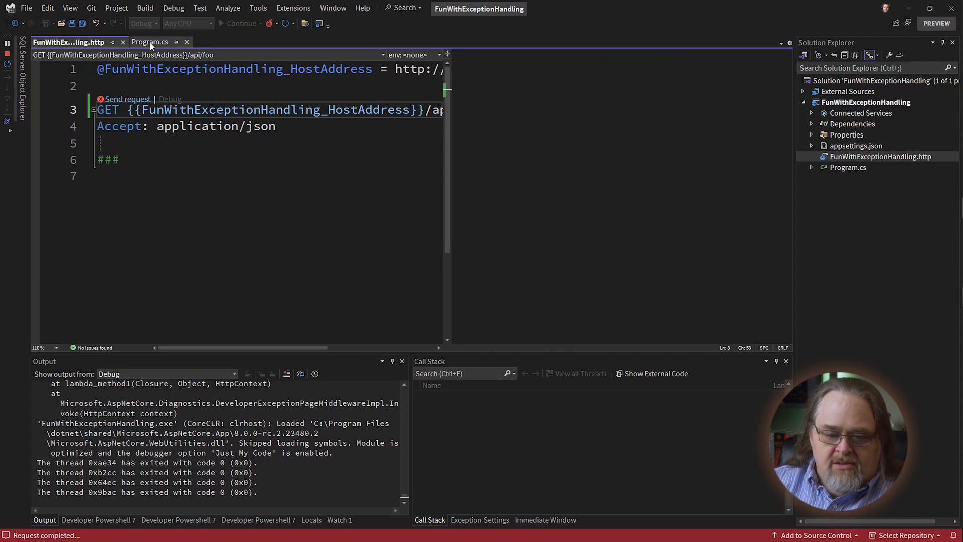
Step: Type 'public class OurExceptionHandler : IExceptionHandler' at the end of Program.cs
left_click(150, 41)
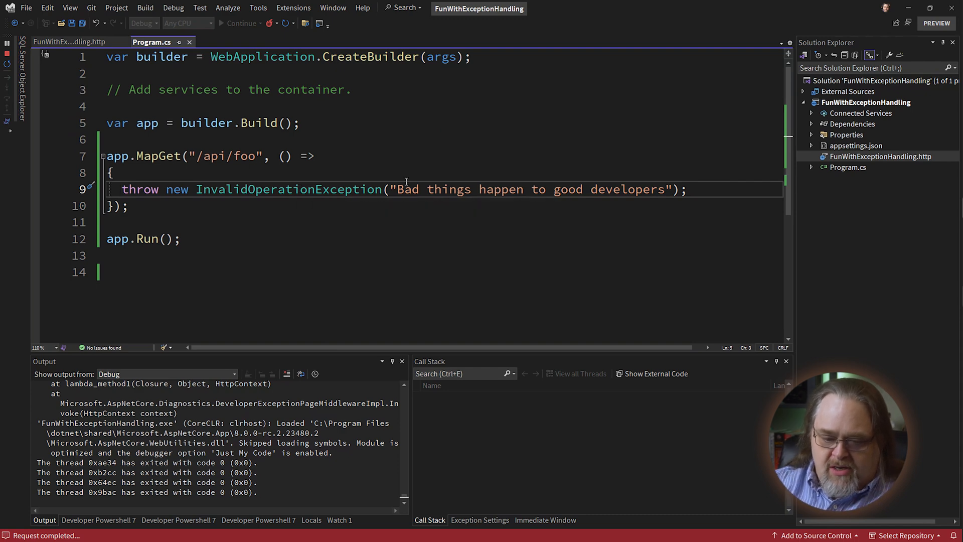
type("public class")
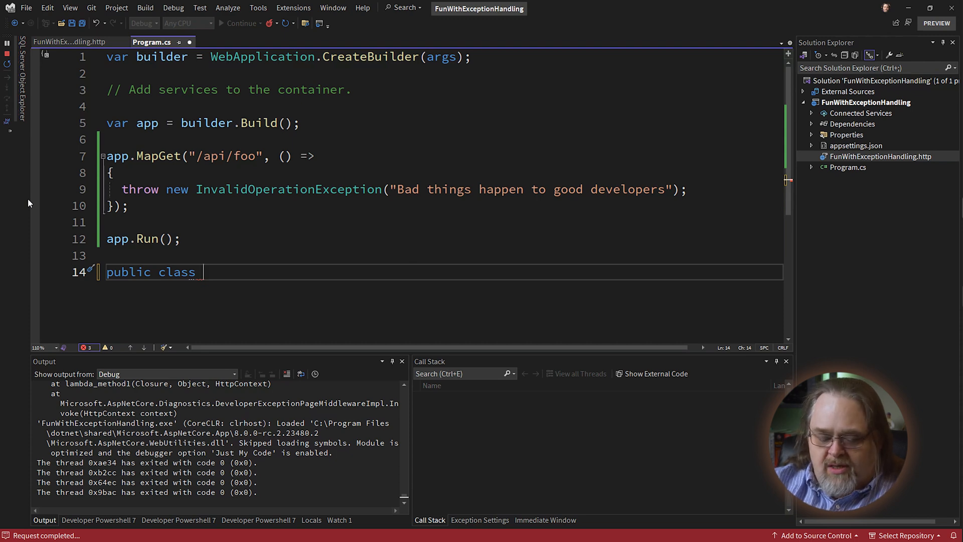
type("OurExc")
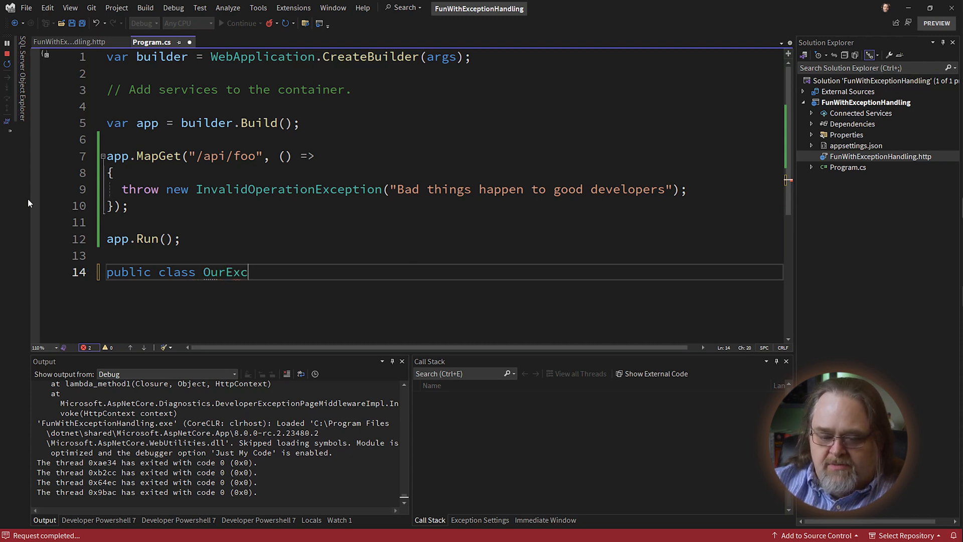
type("eptionHandler :")
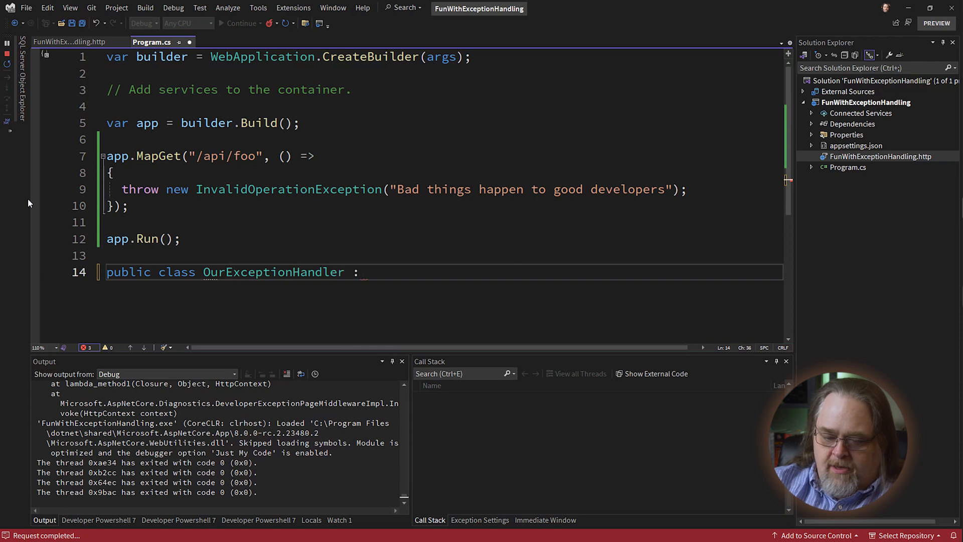
type("IExceptionH")
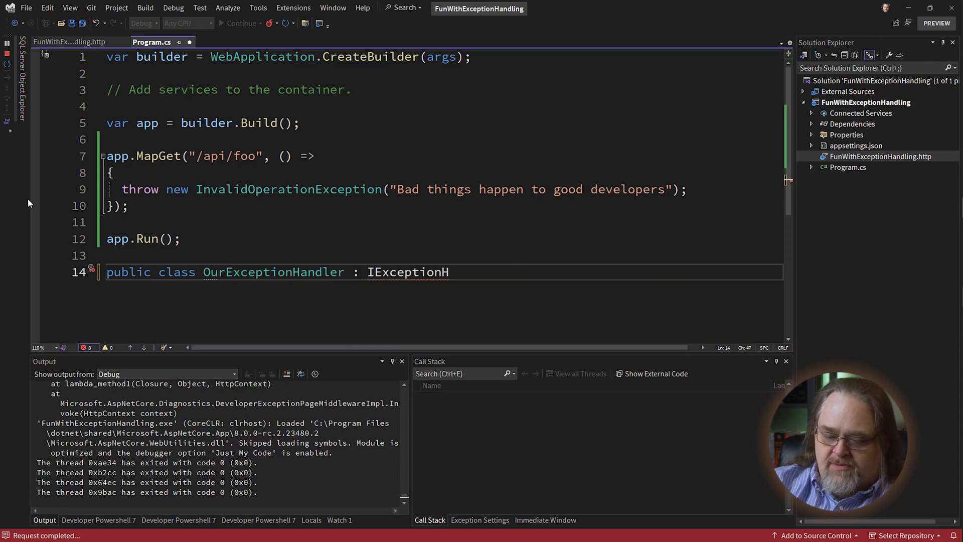
type("andler")
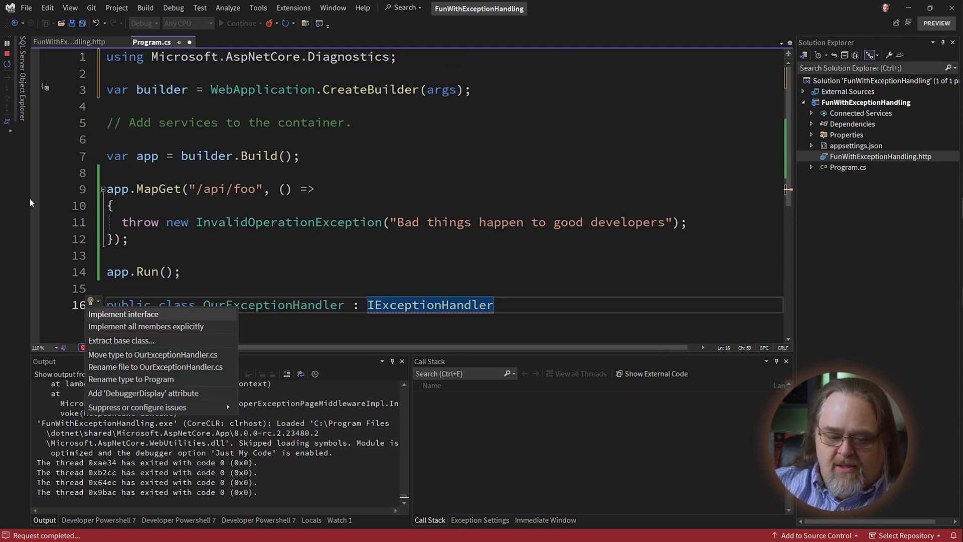
Step: Generate the TryHandleAsync stub, wrap its parameters, and select the NotImplementedException throw
left_click(124, 314)
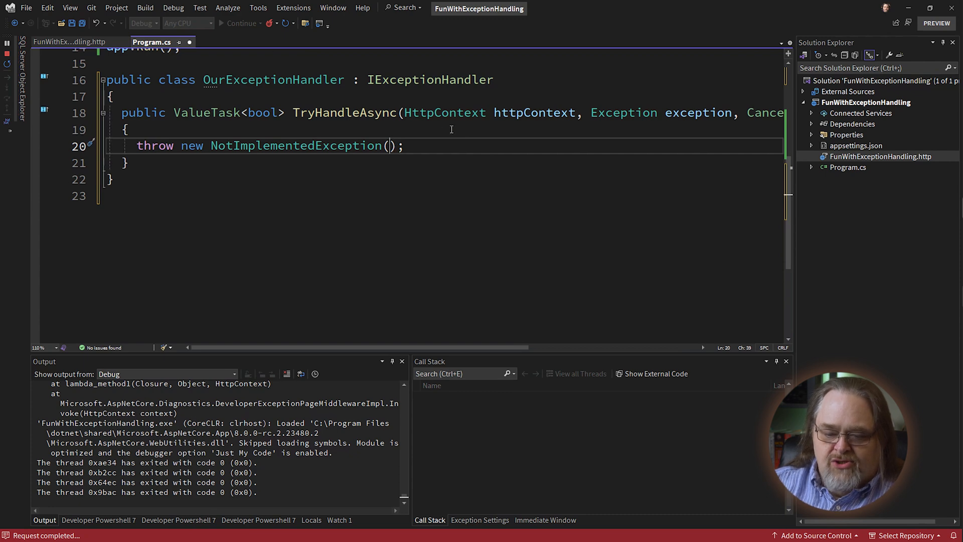
left_click(592, 112)
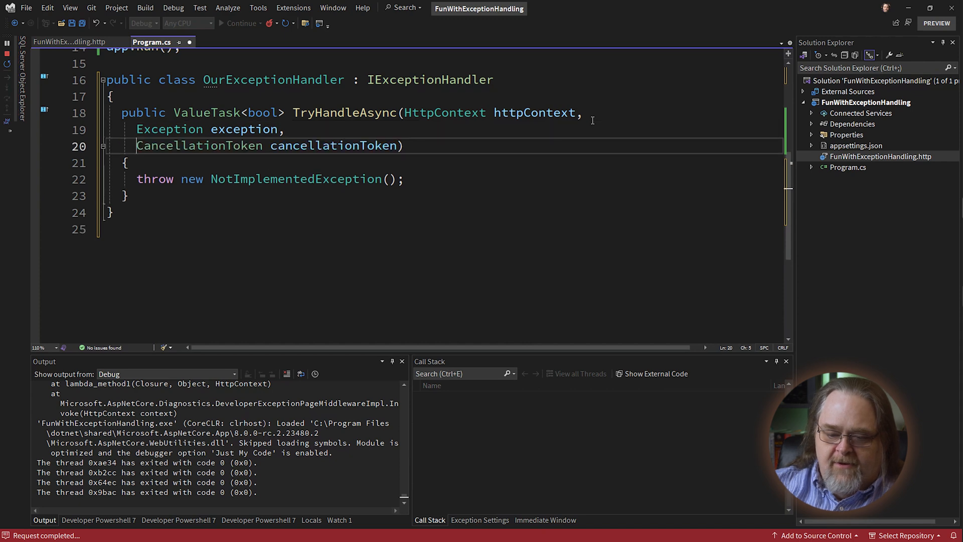
double_click(198, 146)
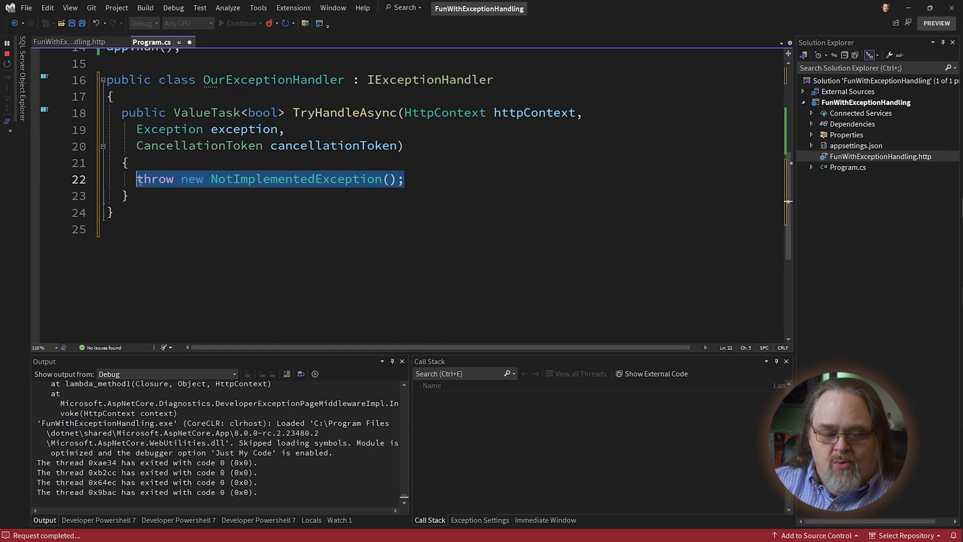
mouse_move(638, 213)
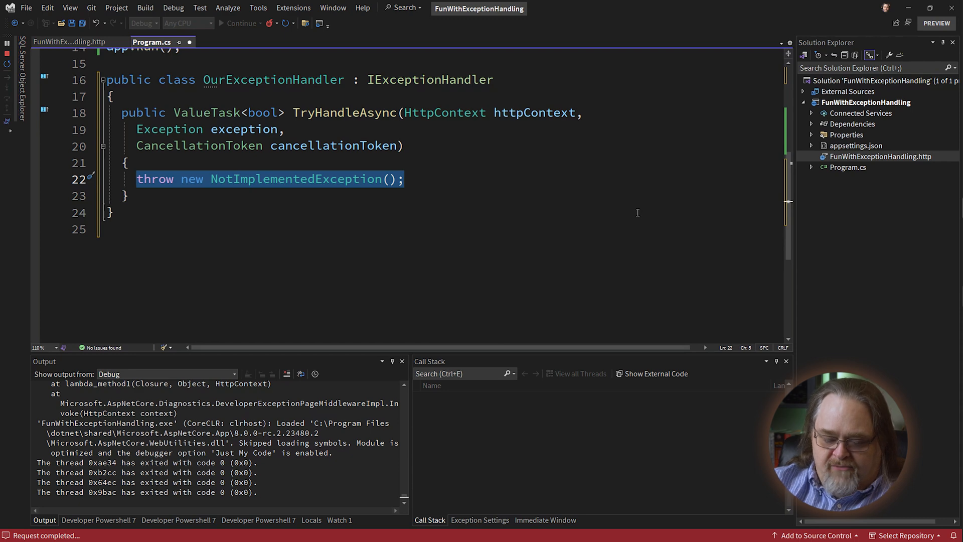
Step: Replace the throw with 'return true;' and mark TryHandleAsync async
type("return")
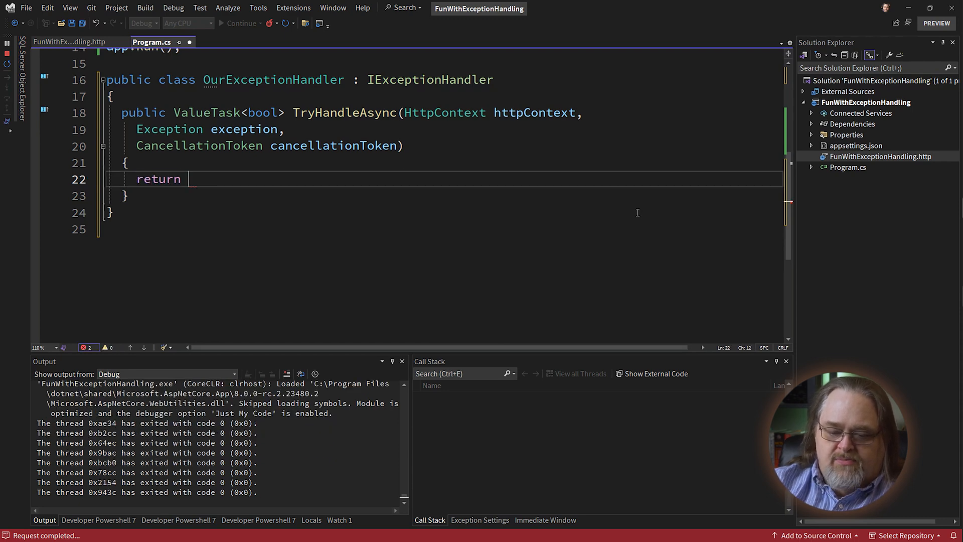
type("true;")
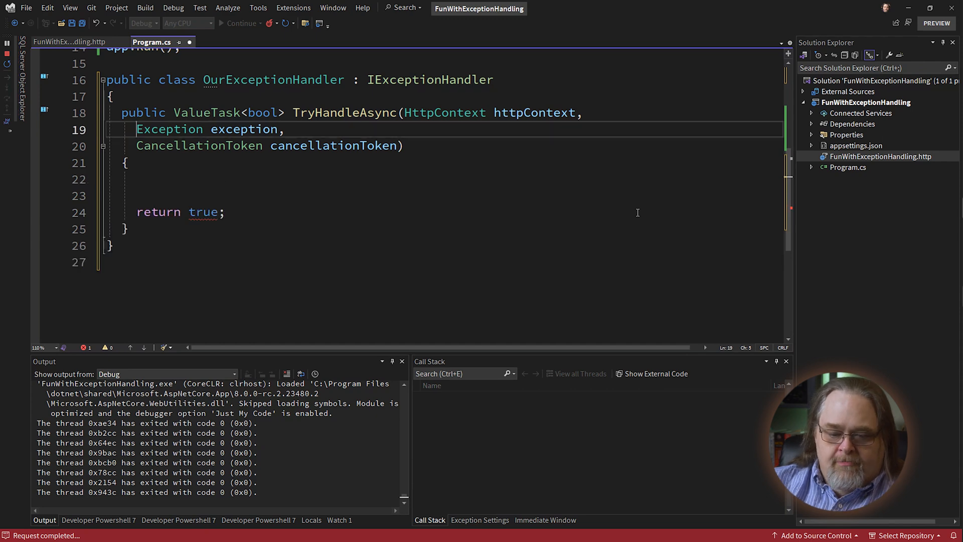
type("async")
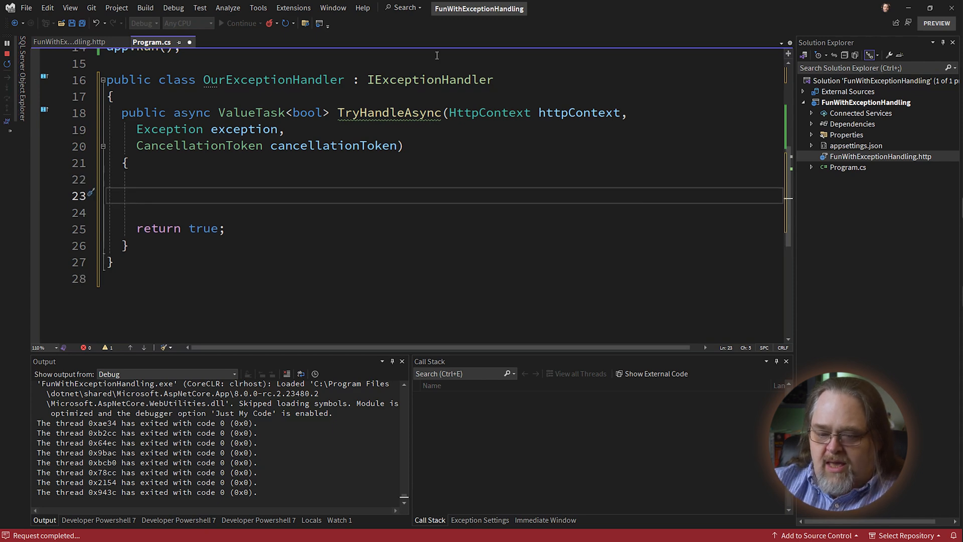
Step: Insert await httpContext.Response.WriteAsync("Exception Thrown...sorry.") above the return
left_click(136, 195)
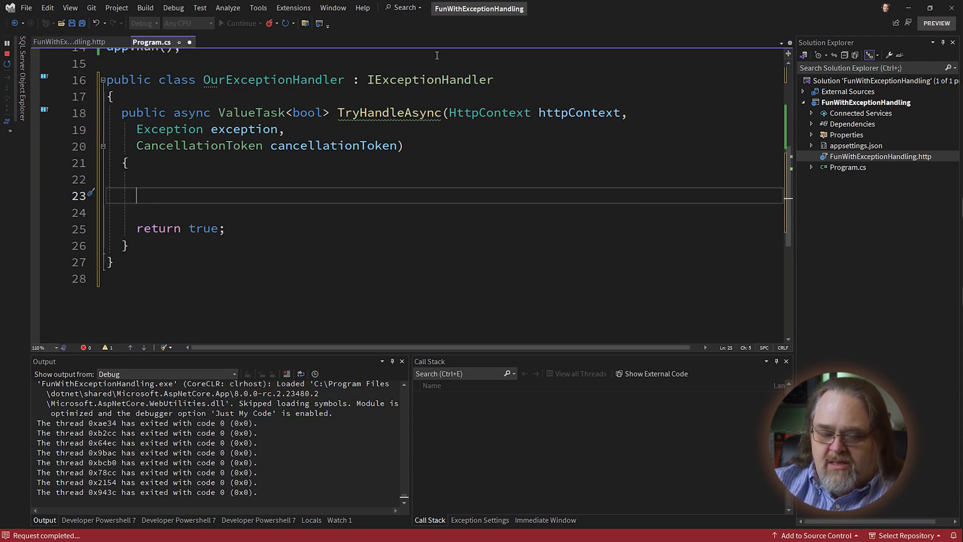
type("httpContext")
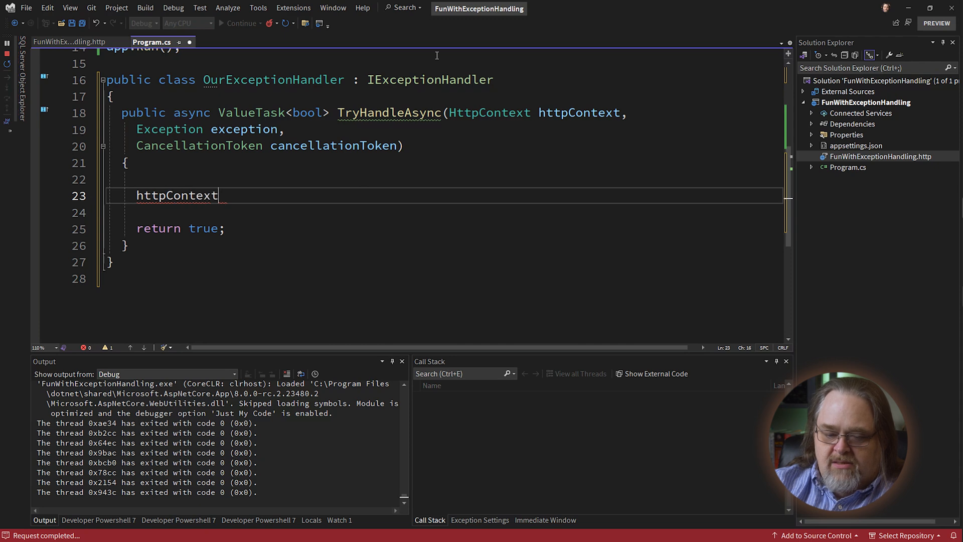
type(".Re")
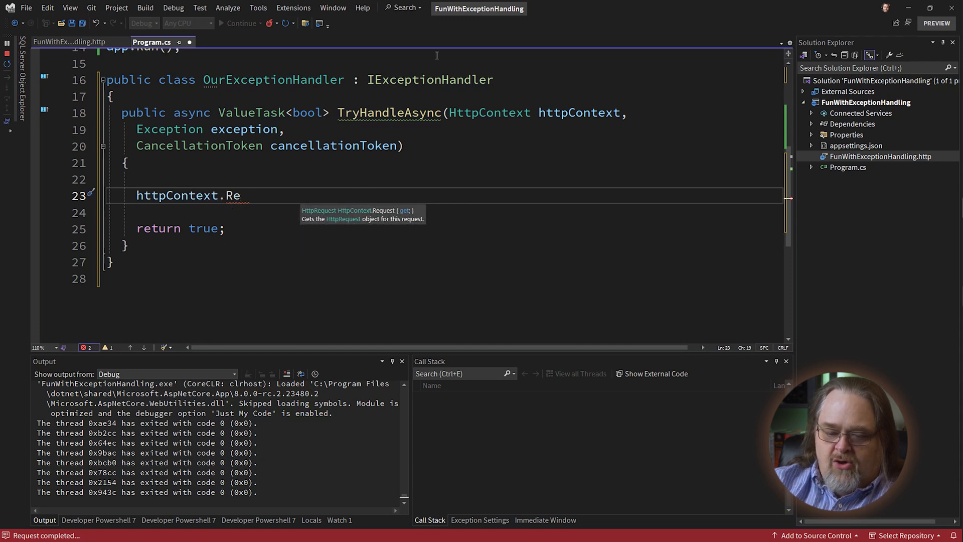
type("quest.Write")
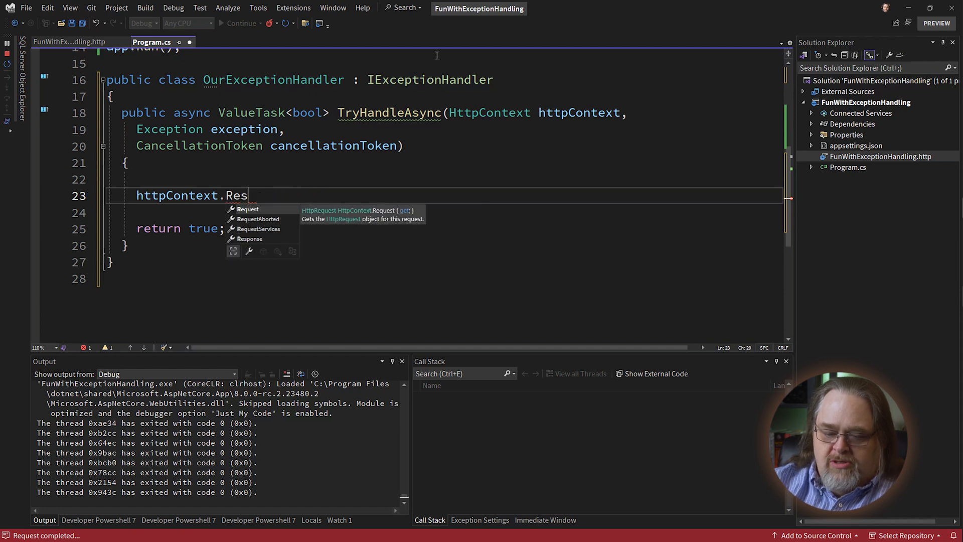
type("ponse.WriteAsync(")
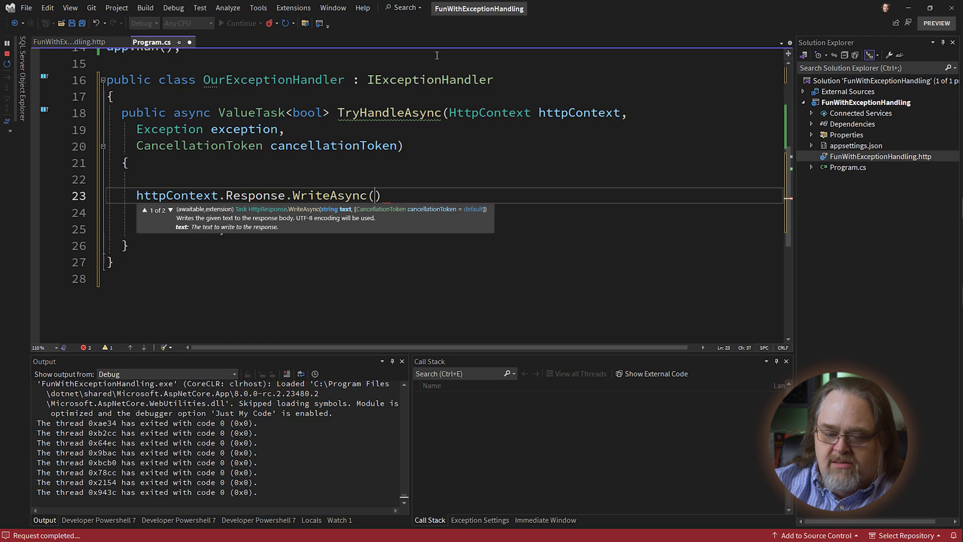
type("\"\"")
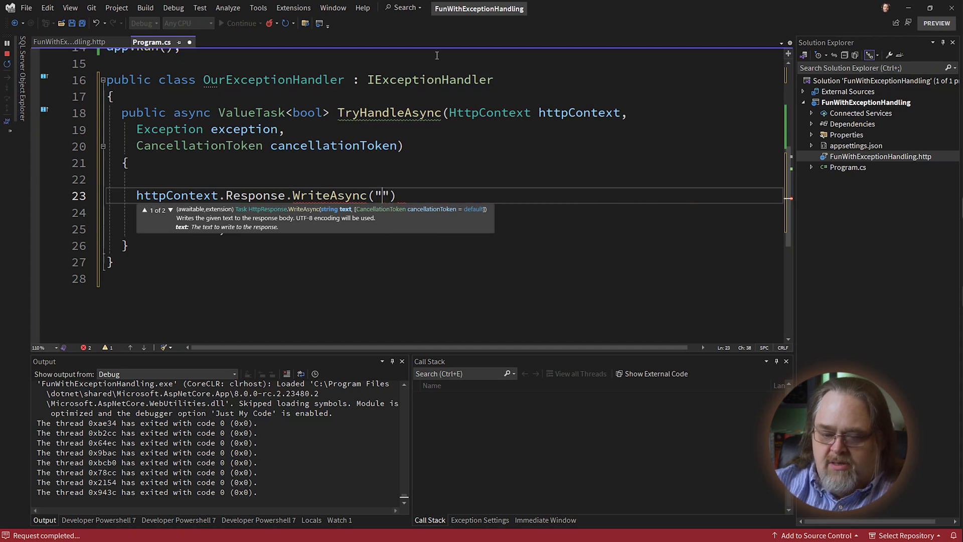
type("Exception Thrown...sorry.")
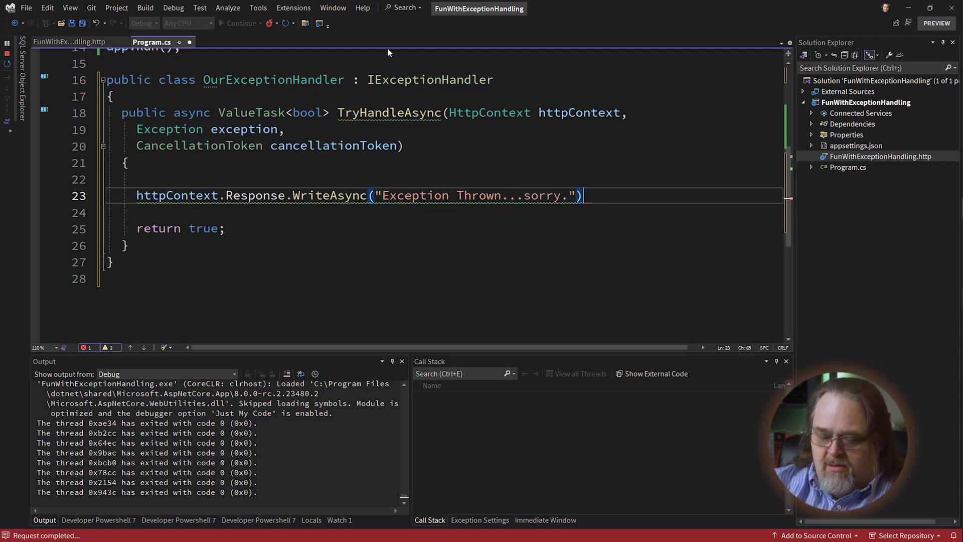
type(";")
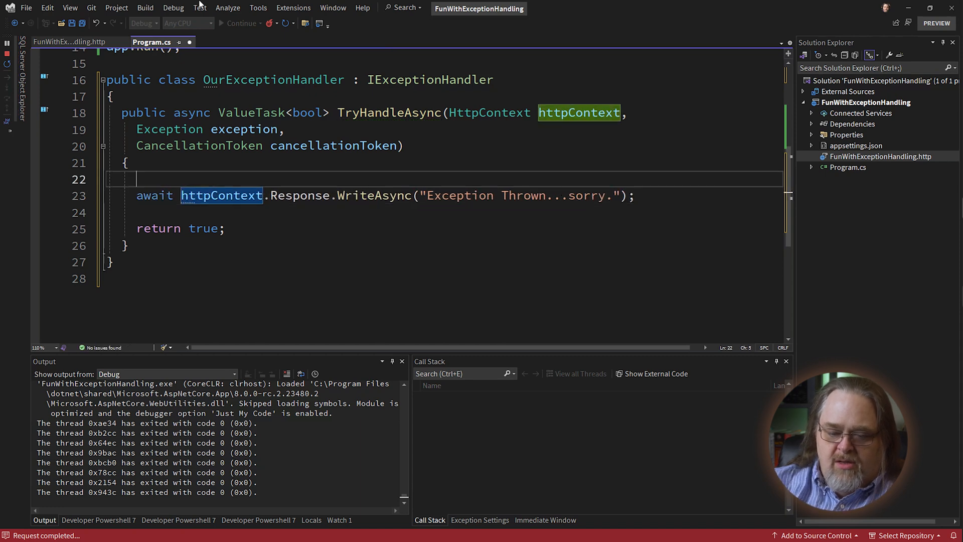
Step: Set Response.StatusCode to 501 and add a line setting ContentType to "text/plain"
type("httpCo")
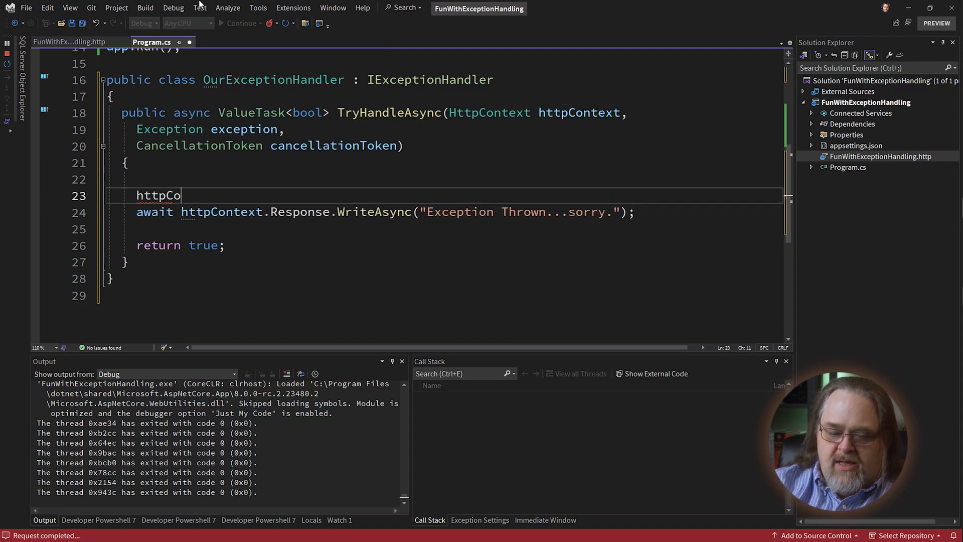
type("ntext.Respons")
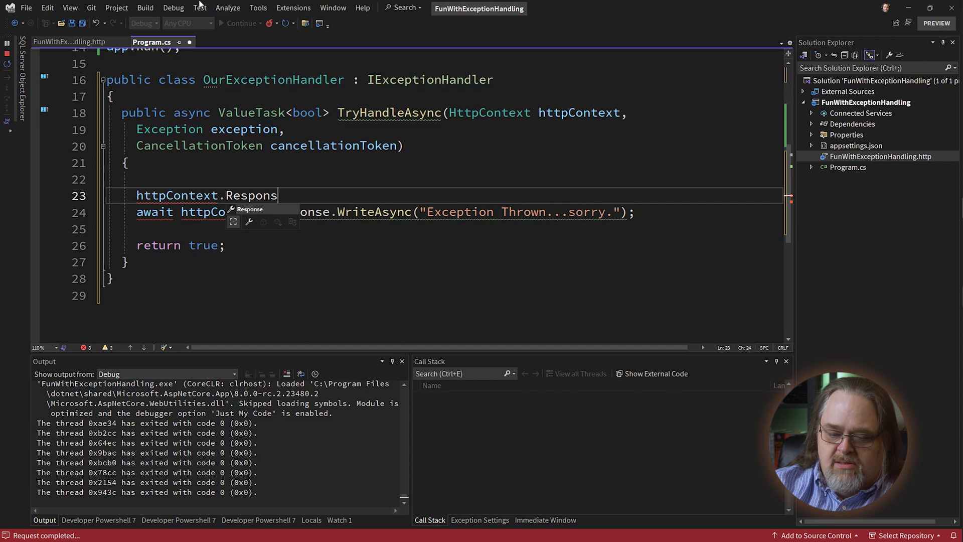
type("e.StatusCode = 501")
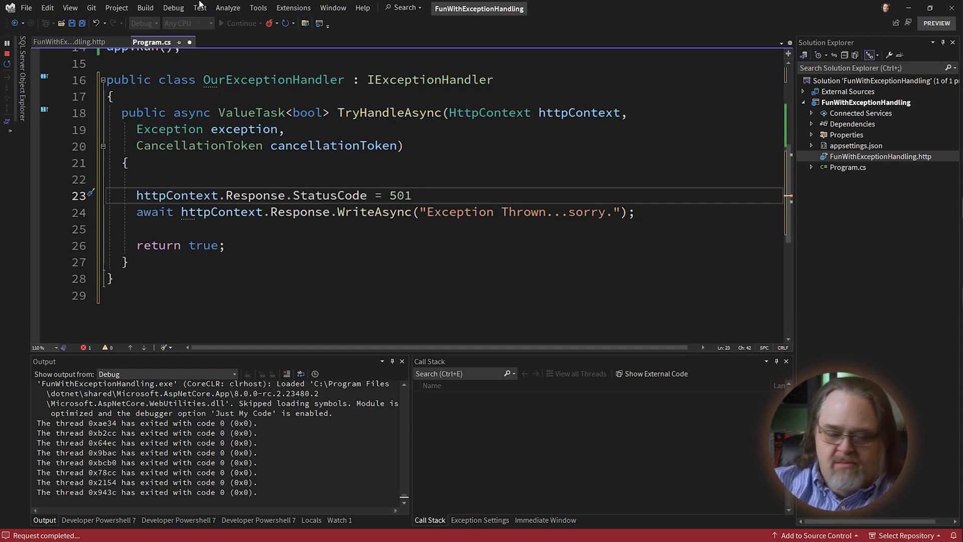
type(";")
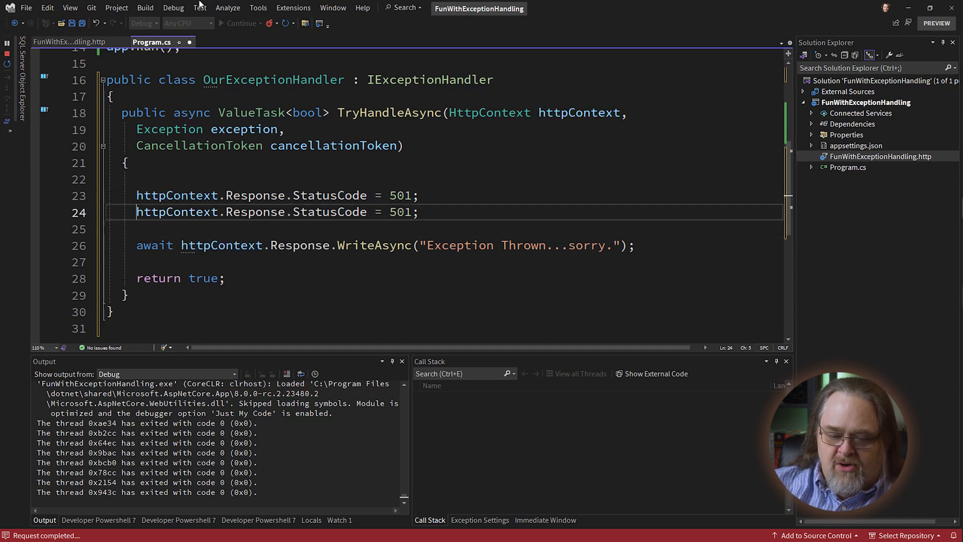
double_click(328, 212)
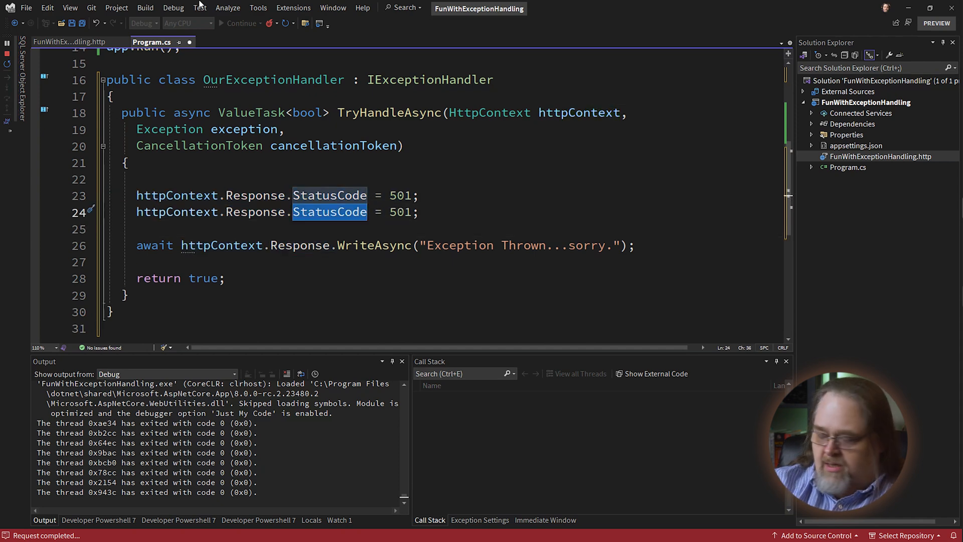
type("ContentTyp")
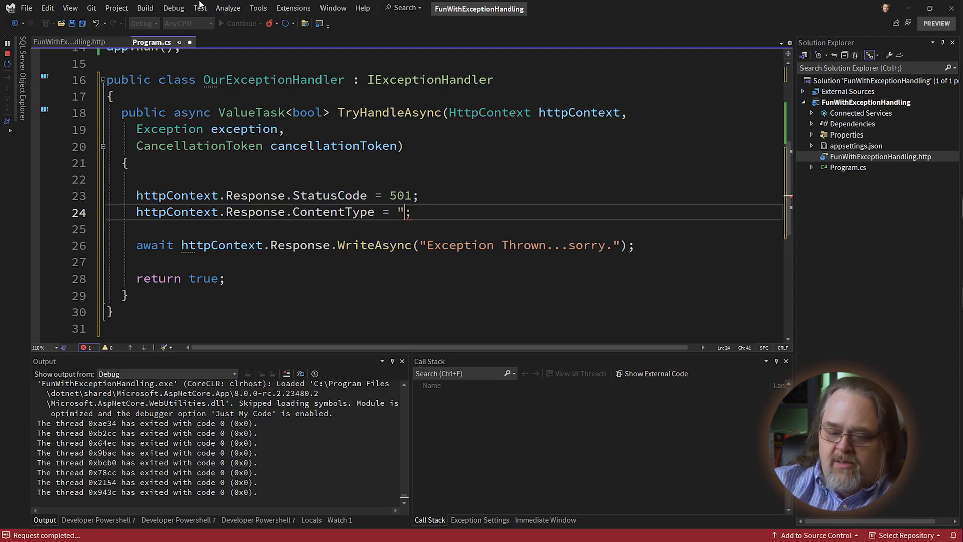
type("text/plain\"")
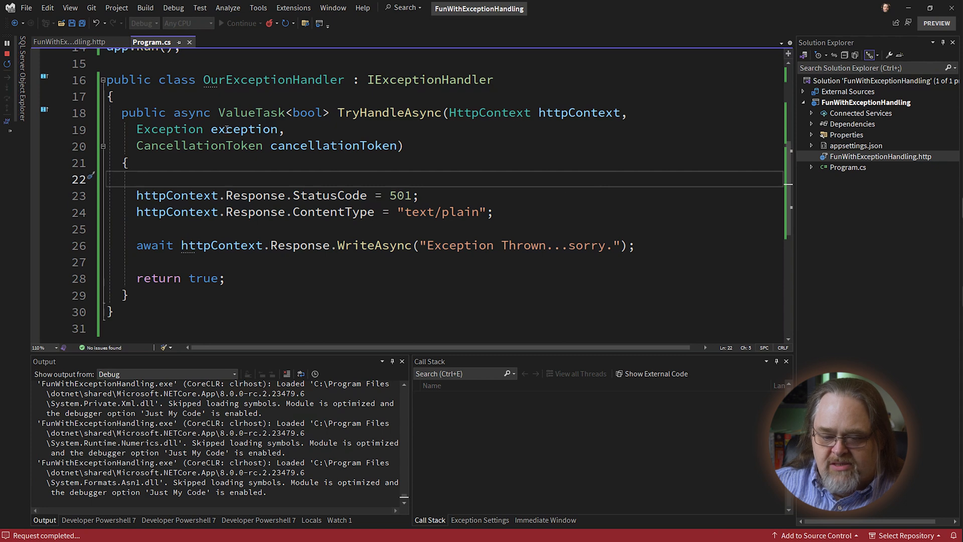
Step: Make the WriteAsync message an interpolated string appending {exception.Message}
type("$")
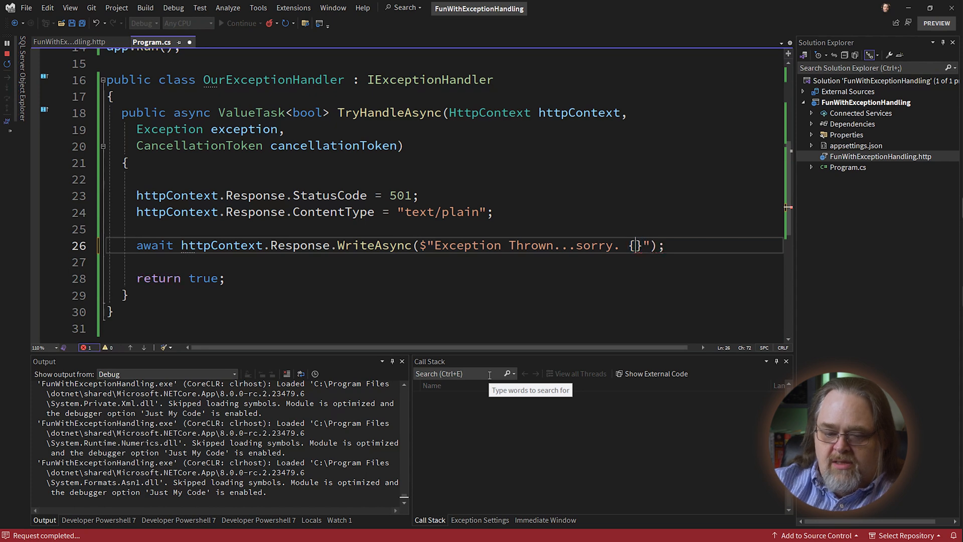
type("exception.Message")
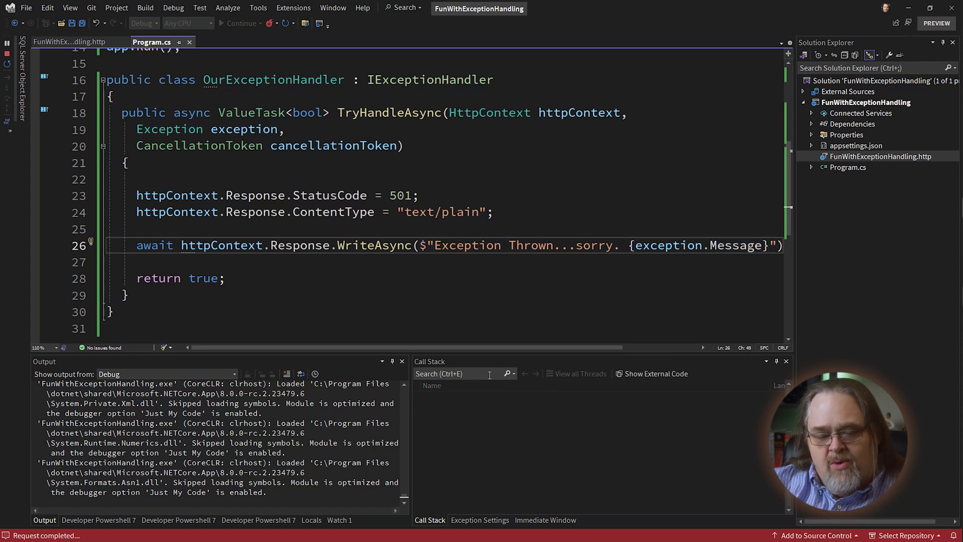
double_click(374, 245)
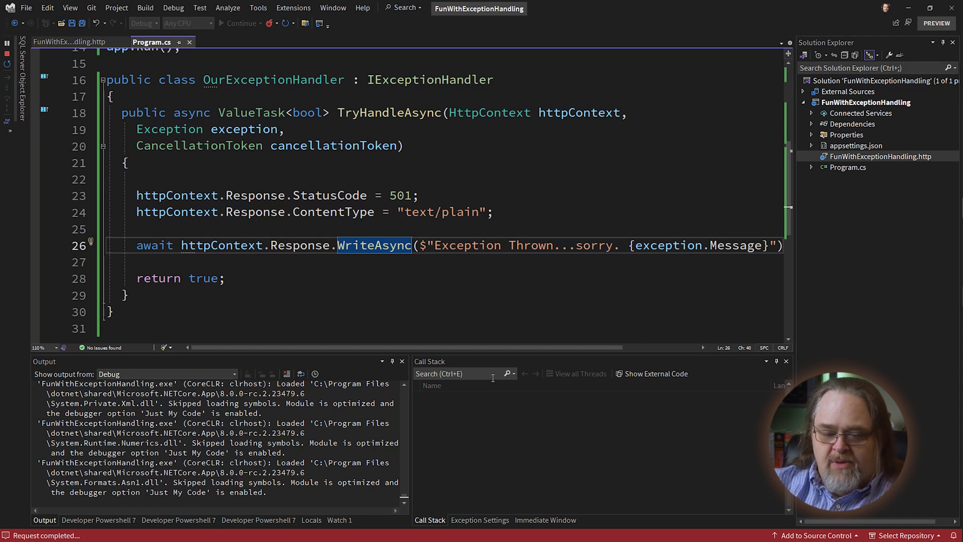
mouse_move(490, 399)
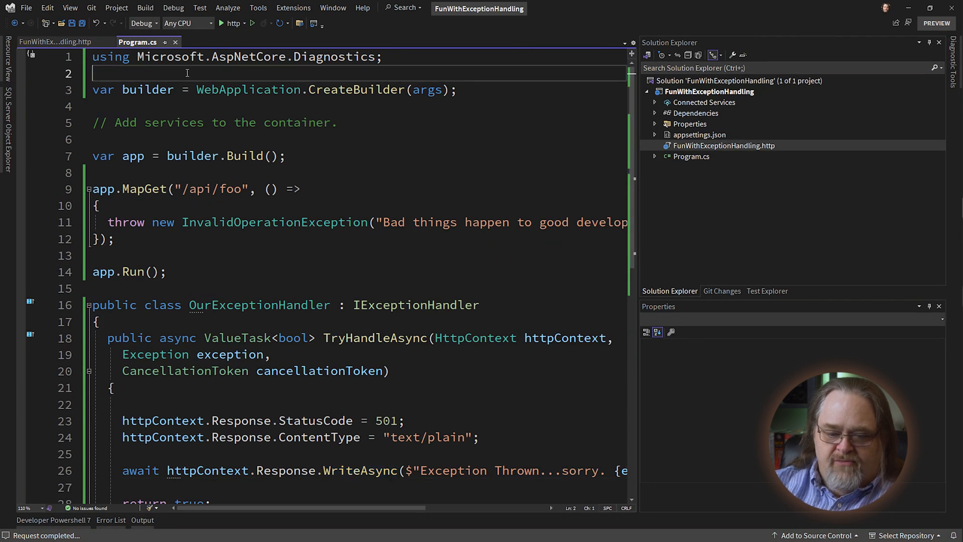
Step: Add builder.Services.AddExceptionHandler<OurExceptionHandler>(); on a new line after CreateBuilder
key("enter")
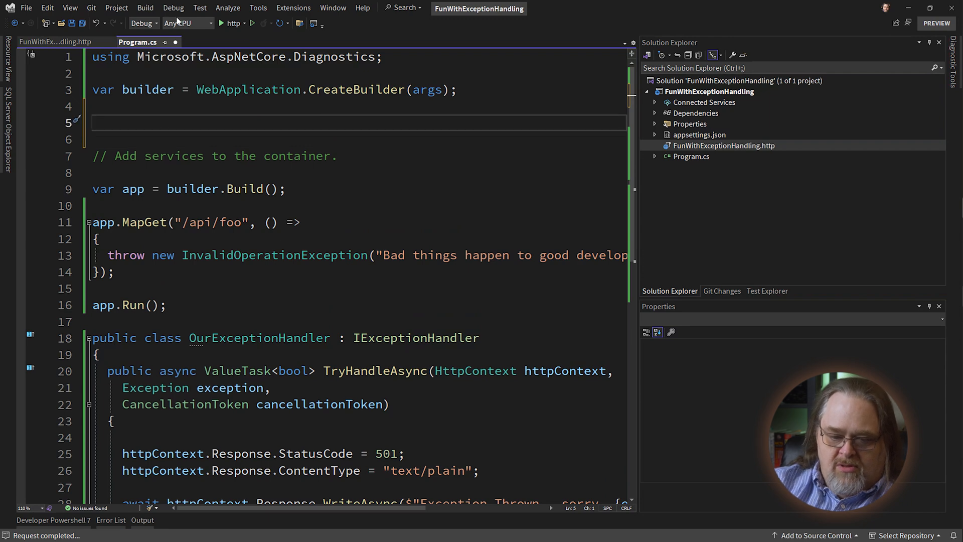
type("builder.Services.AddExc")
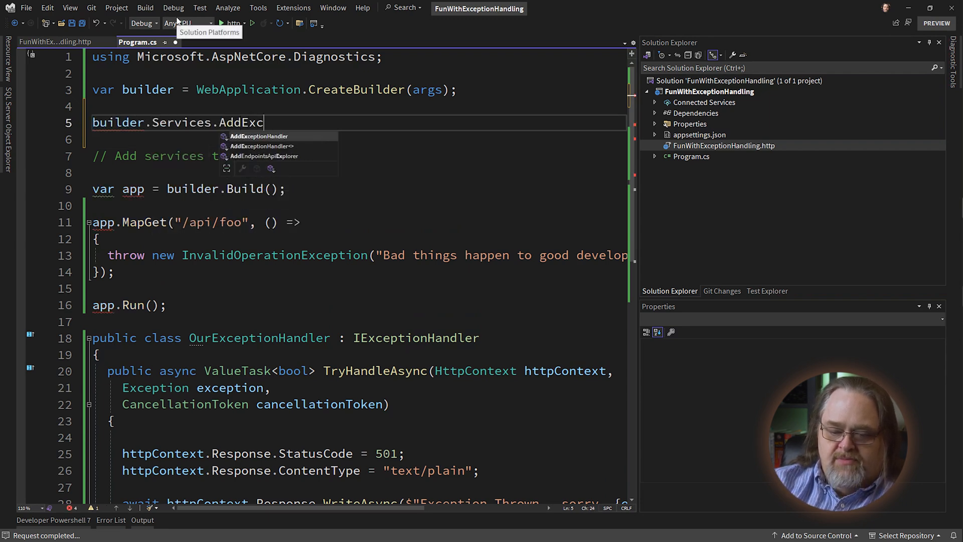
left_click(261, 146)
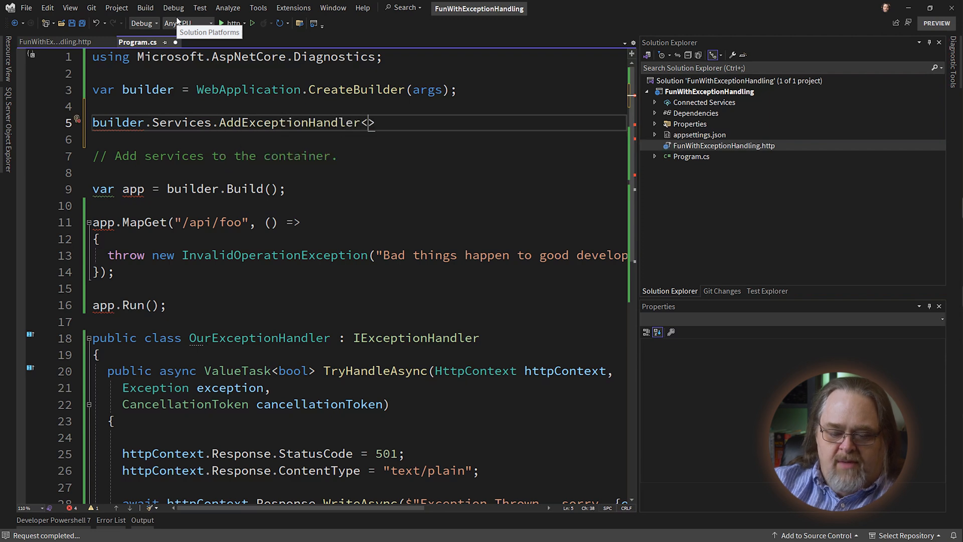
type("Out")
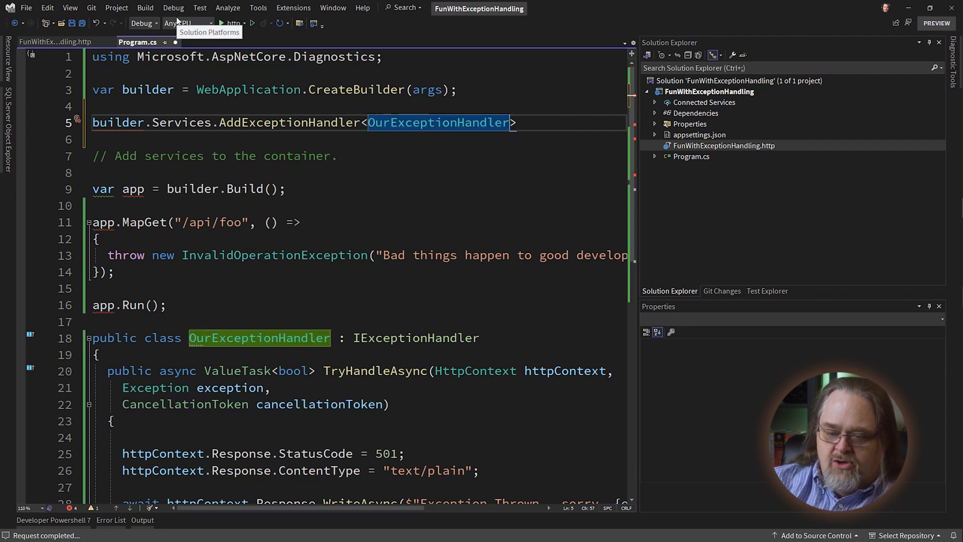
type("();")
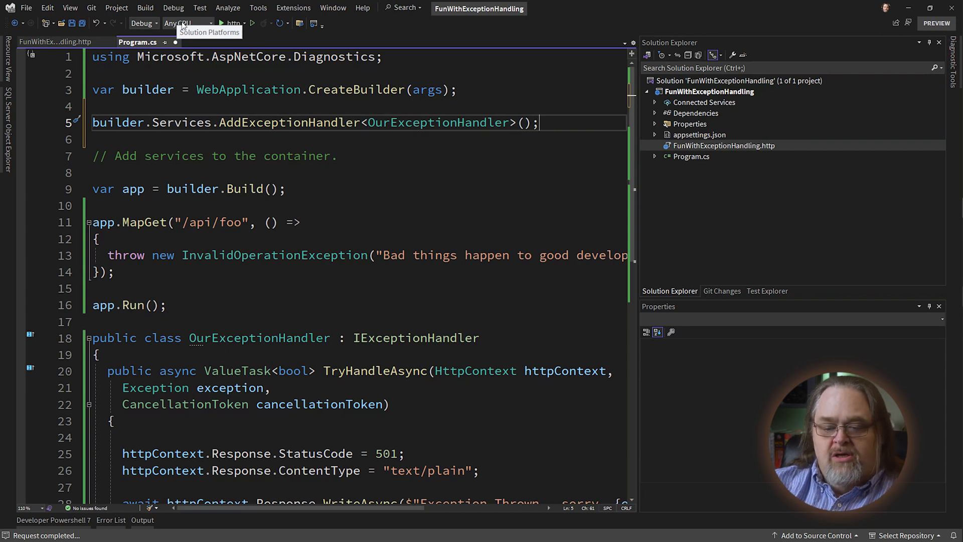
mouse_move(276, 281)
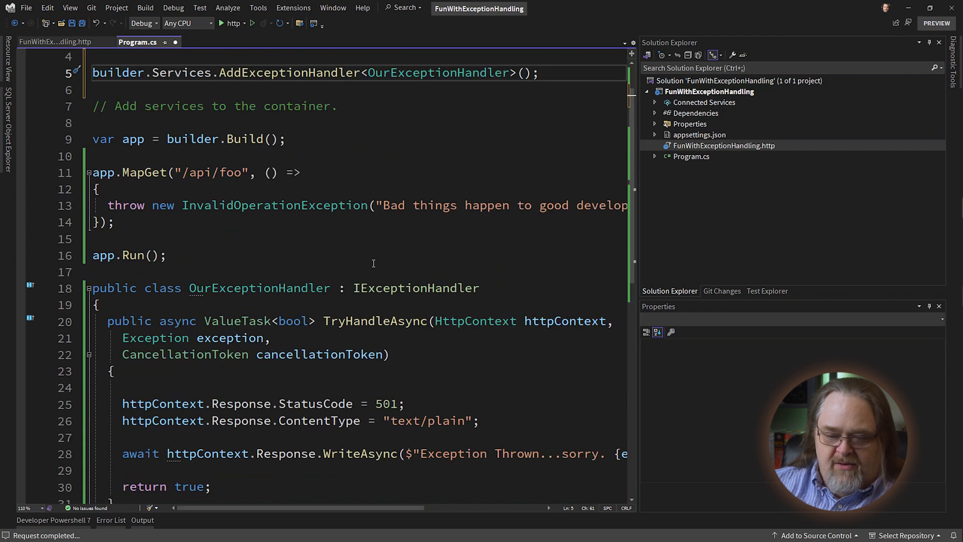
left_click(219, 23)
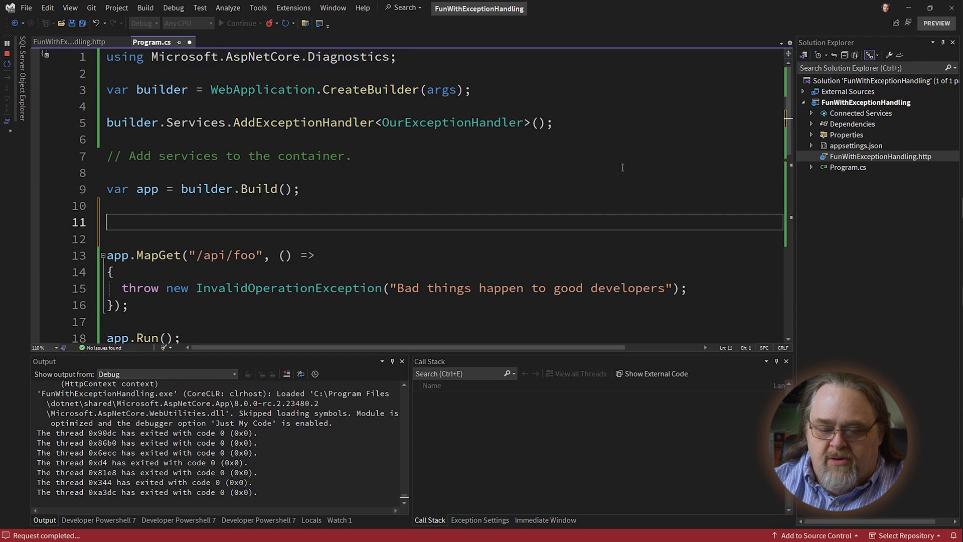
Step: Insert app.UseExceptionHandler(); after builder.Build() and run the app again
type("ap")
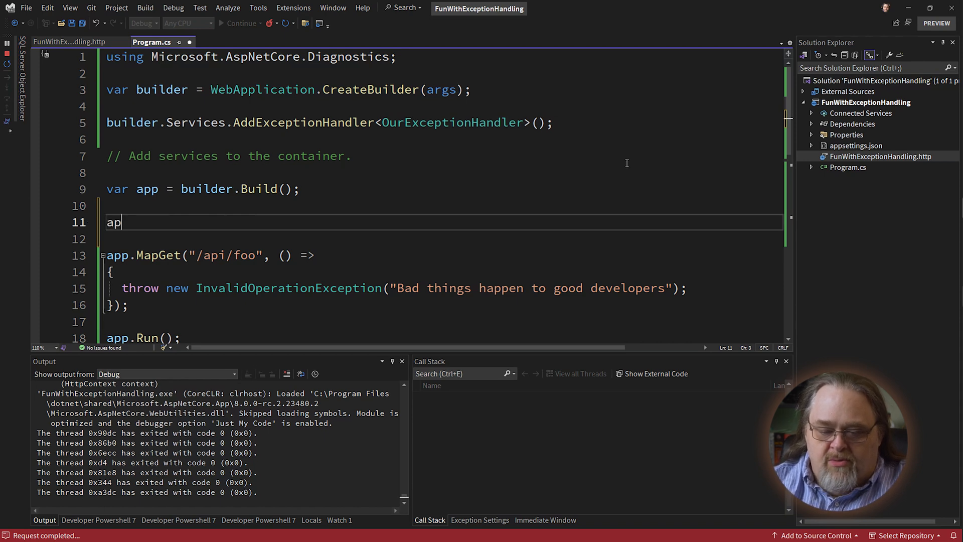
type(".")
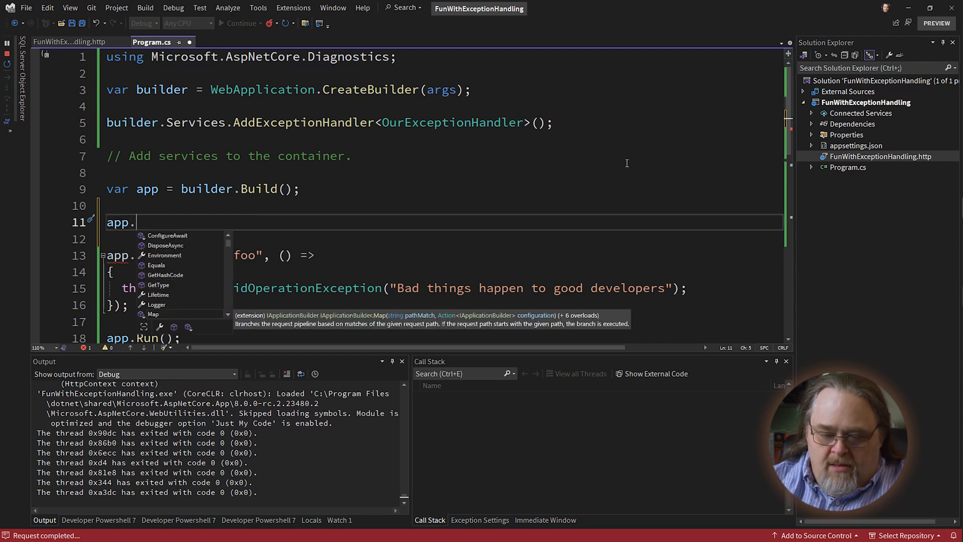
type("UseExceptionHandler")
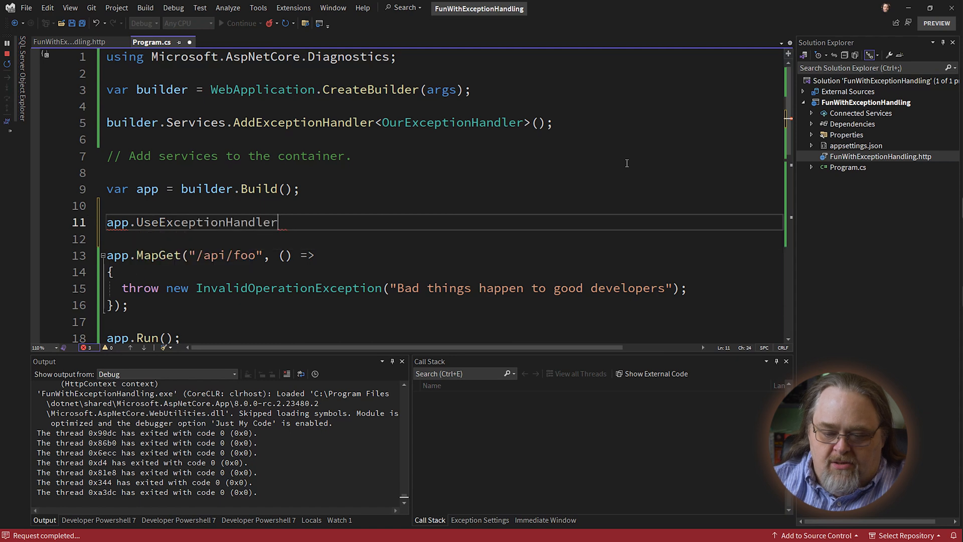
type("();")
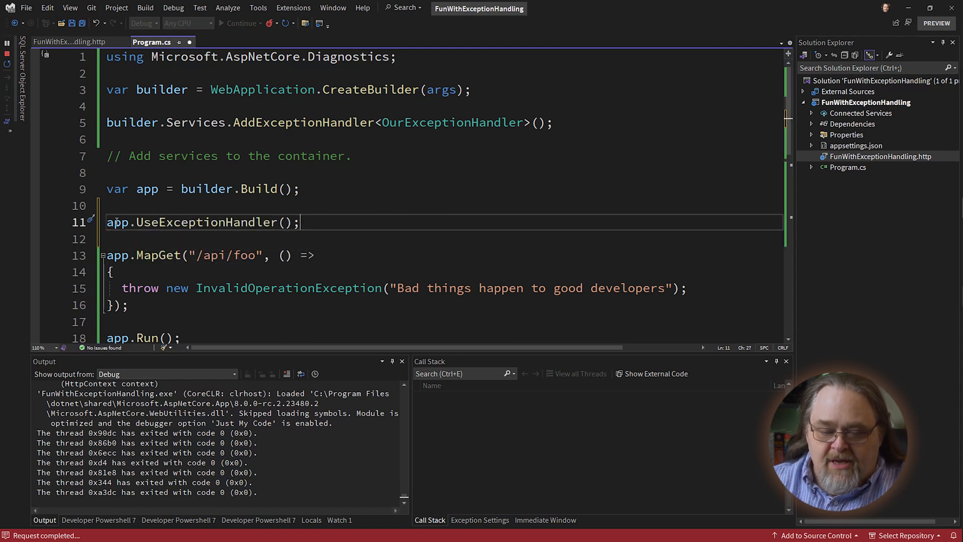
mouse_move(252, 221)
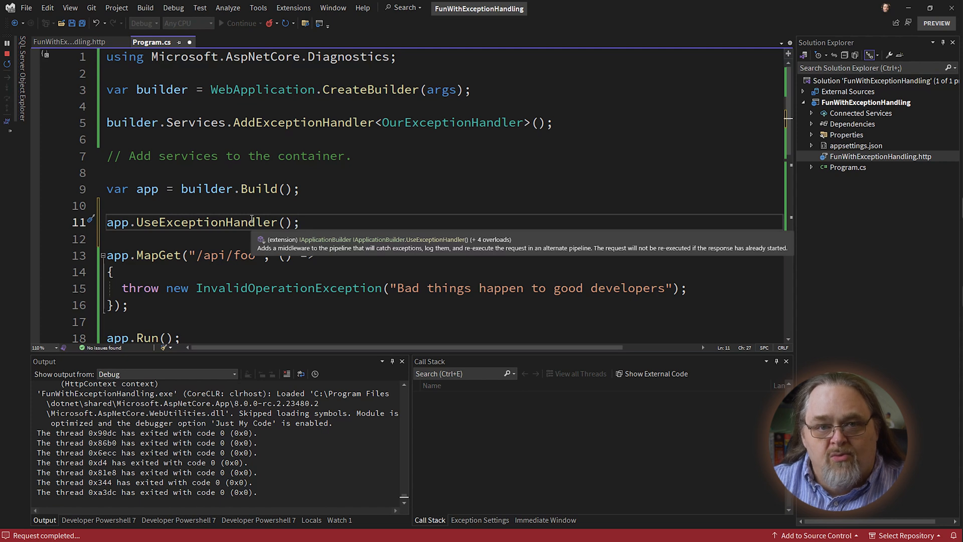
mouse_move(460, 169)
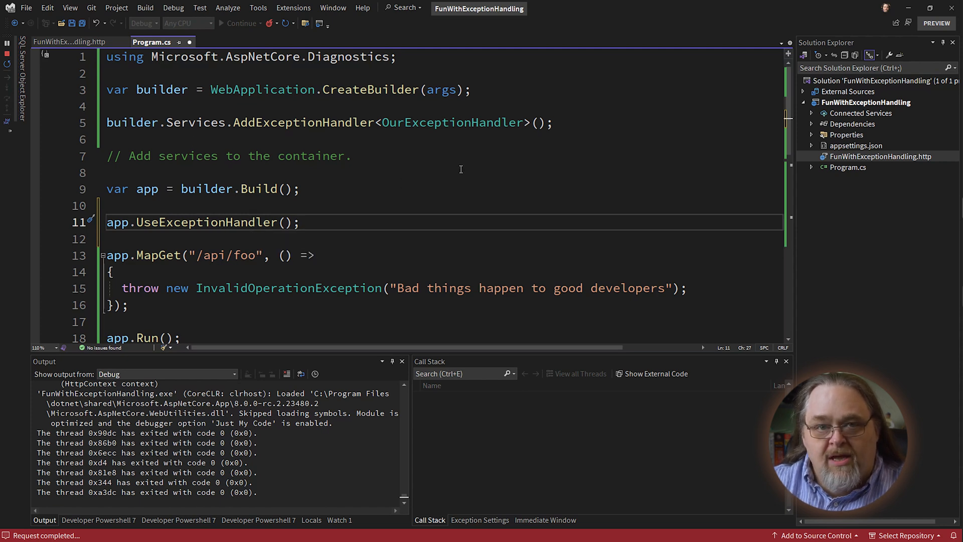
left_click(299, 222)
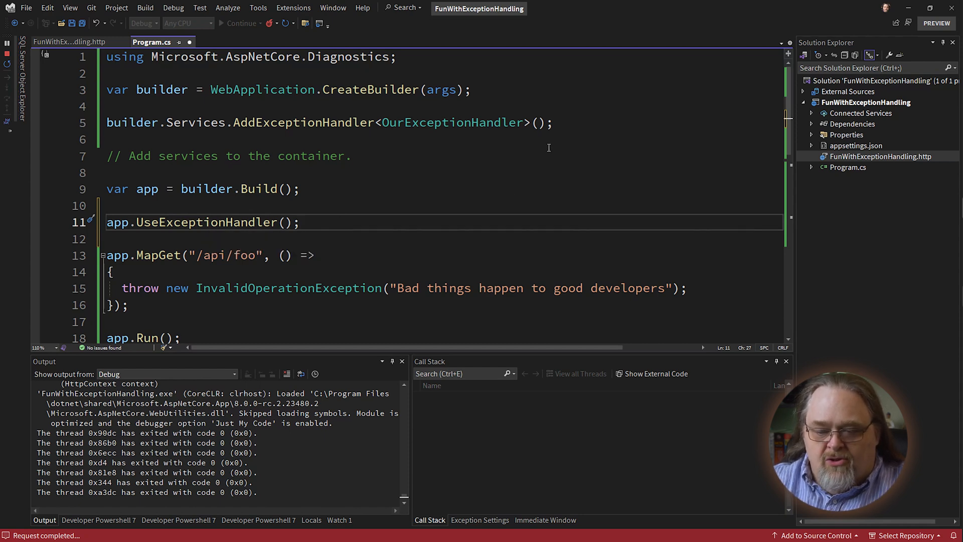
mouse_move(430, 117)
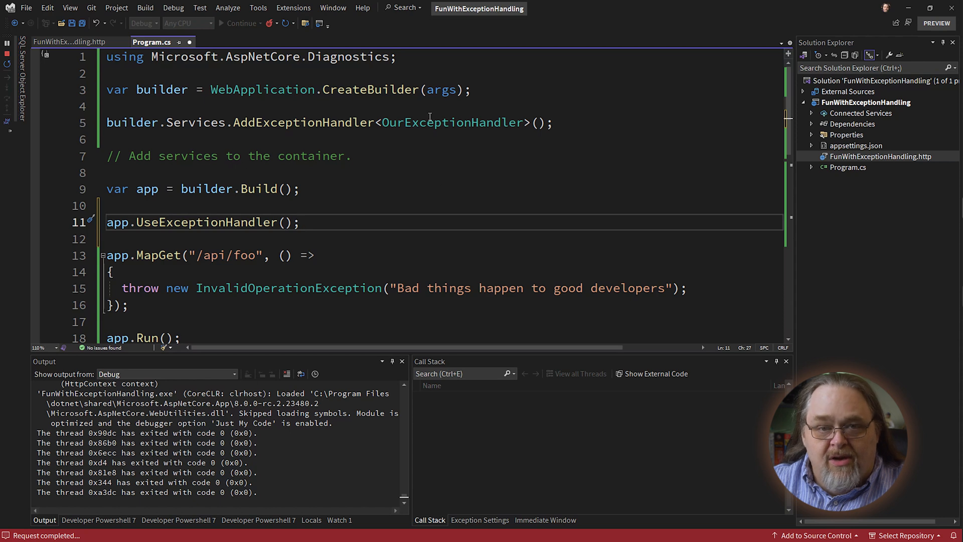
left_click(468, 155)
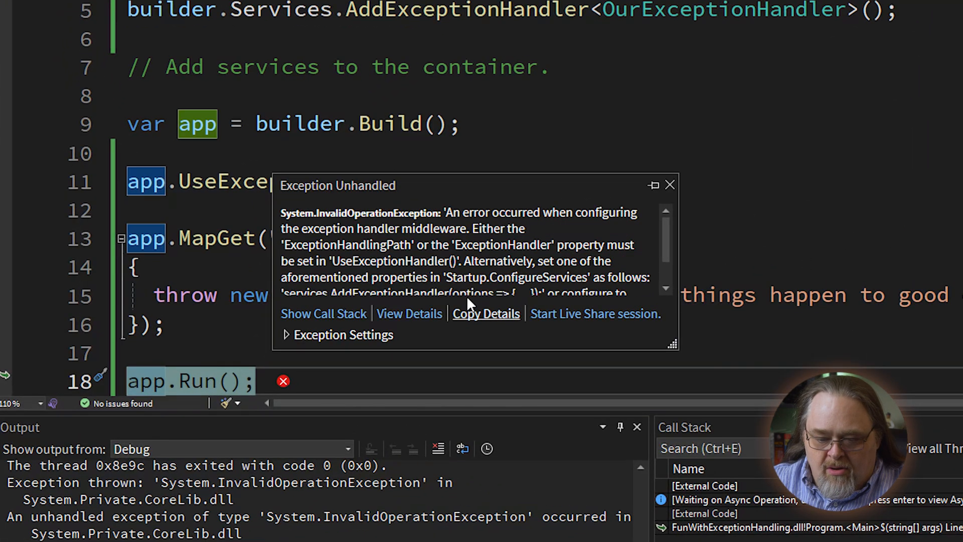
mouse_move(772, 216)
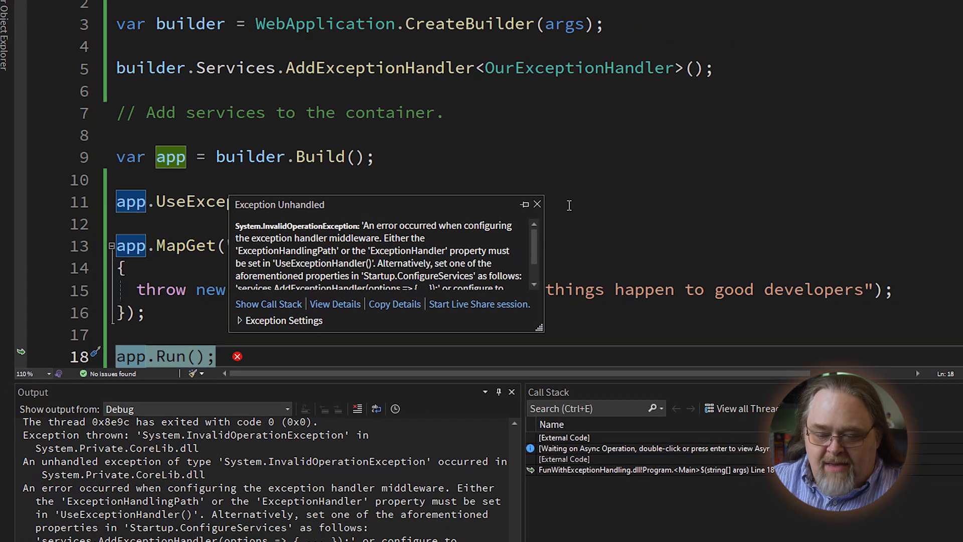
Step: Dismiss the Exception Unhandled popup about the middleware needing a handling path or handler
left_click(537, 204)
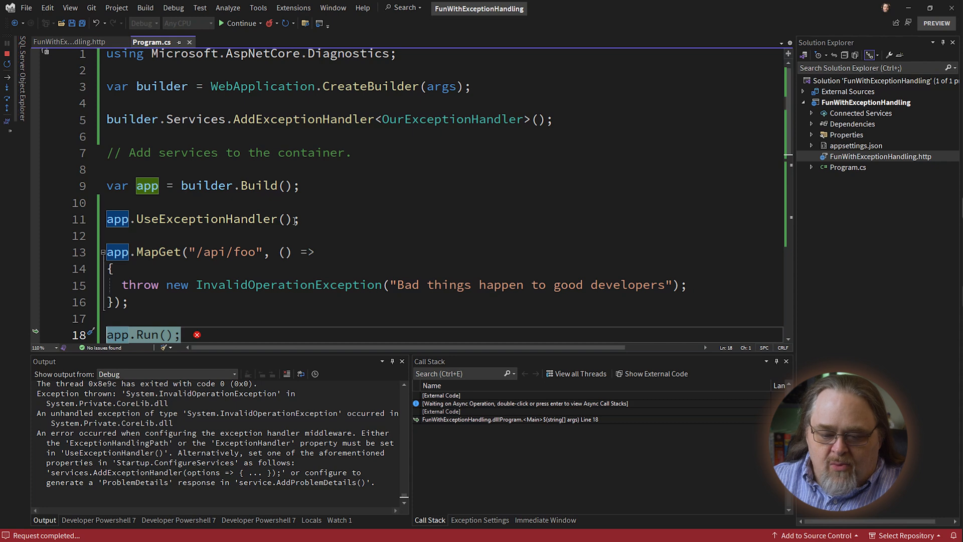
Step: Make line 11 read app.UseExceptionHandler(_ => { });
type("0")
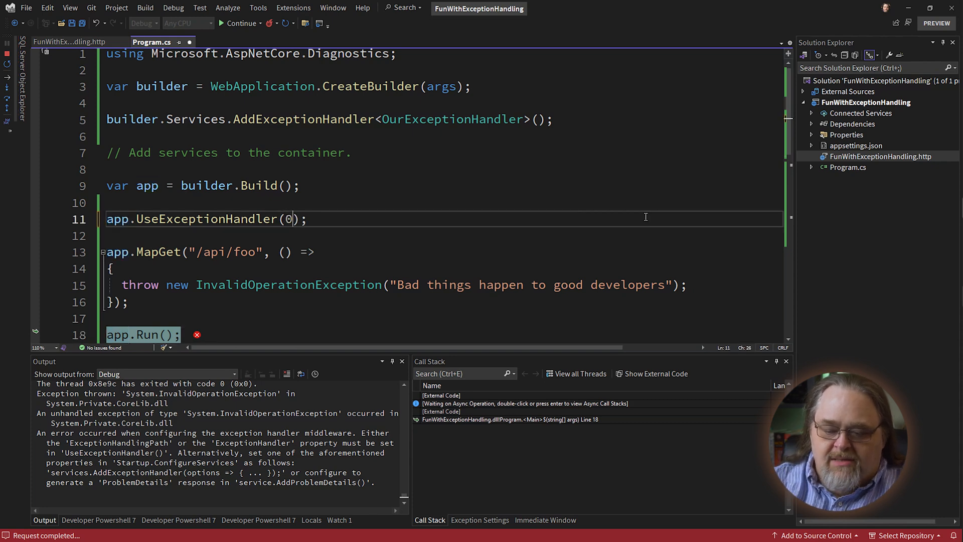
type("_")
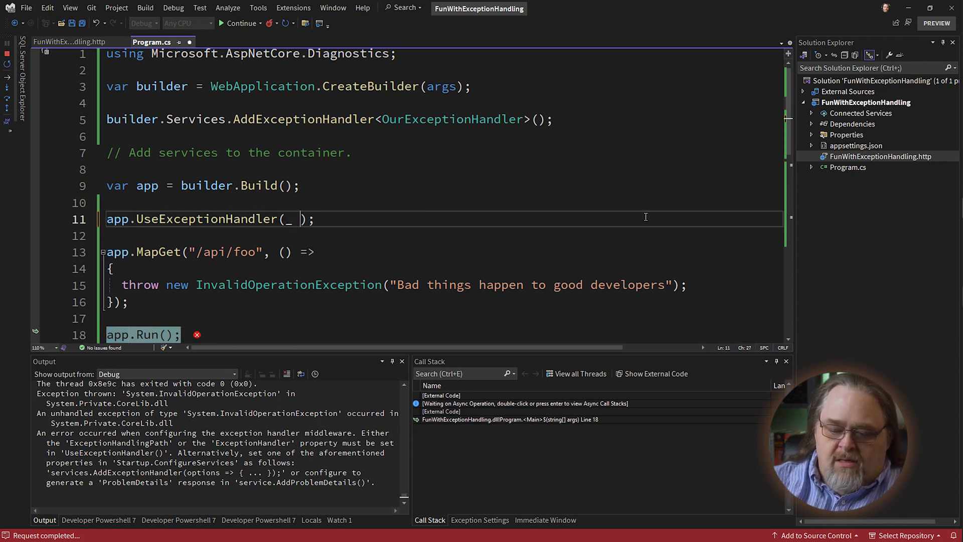
type("=>")
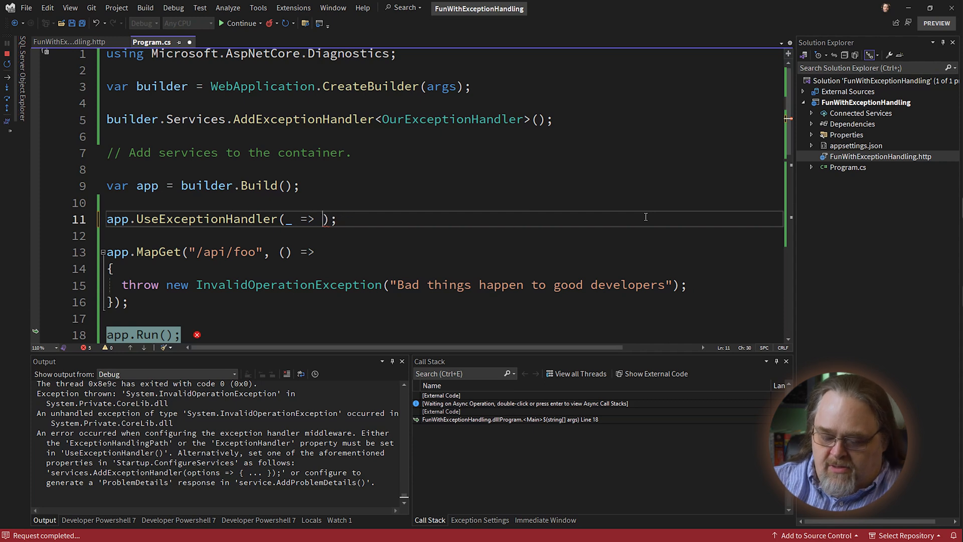
type("{ }")
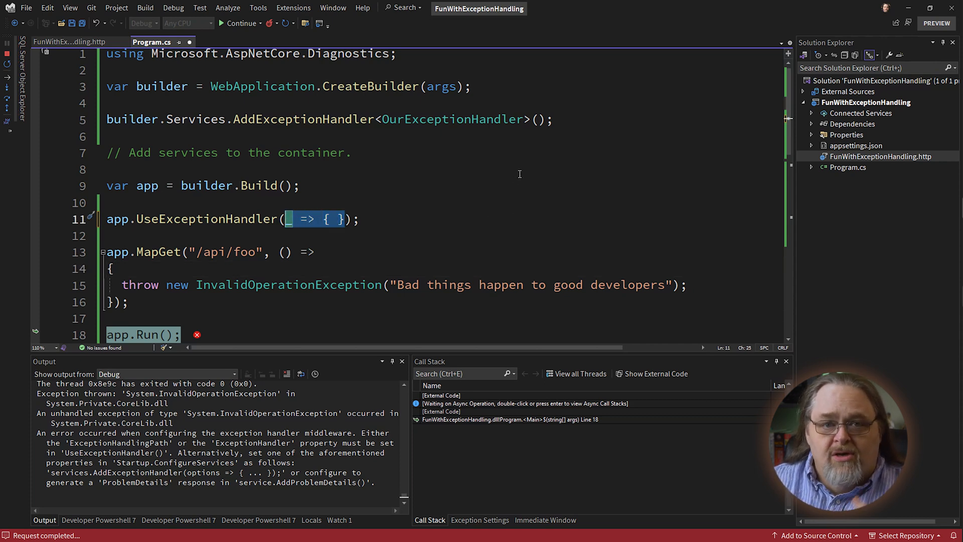
mouse_move(547, 154)
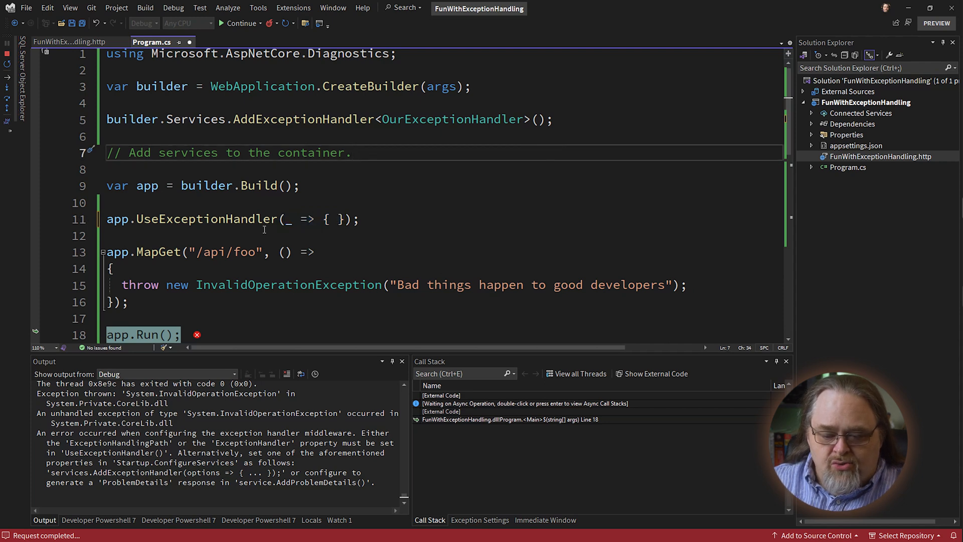
mouse_move(237, 218)
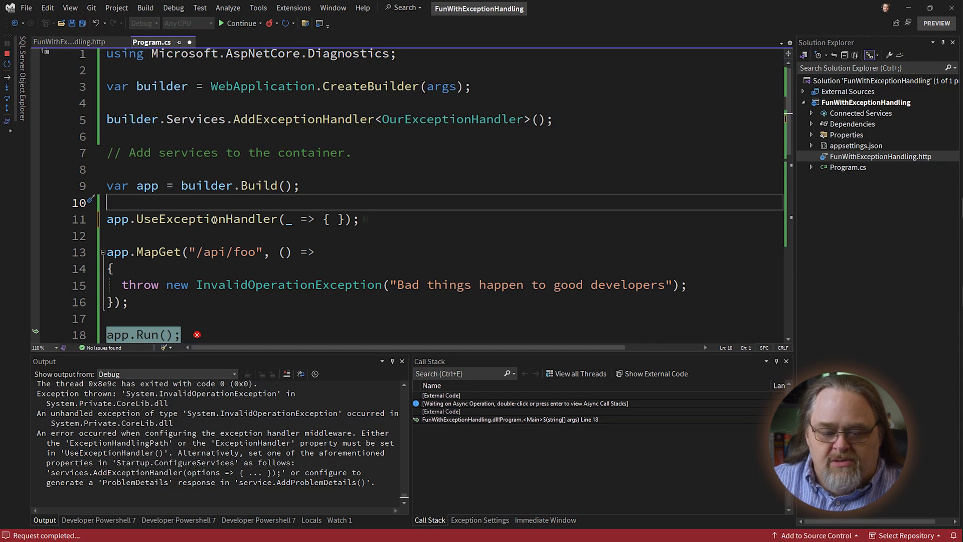
mouse_move(508, 209)
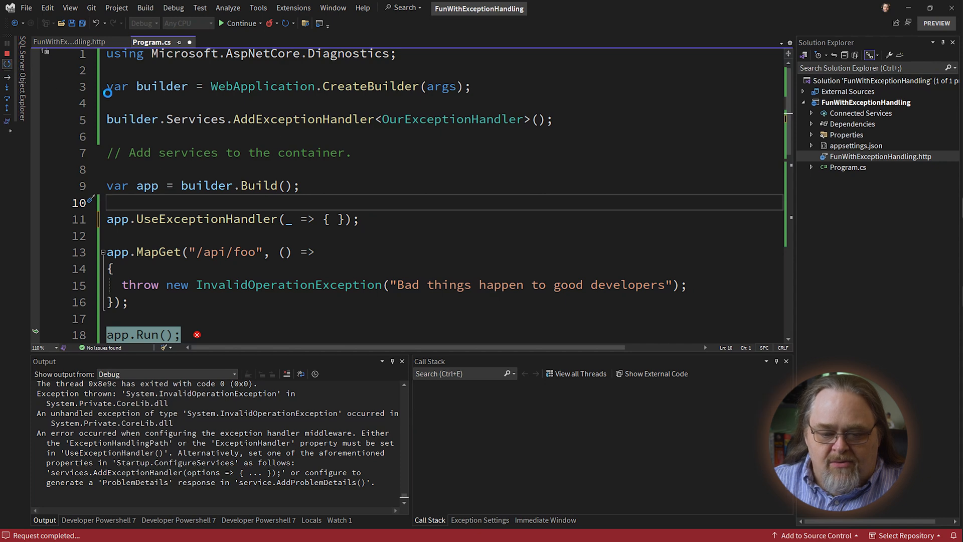
Step: Apply the code change, continue past the InvalidOperationException break, and show the /api/foo response
left_click(240, 23)
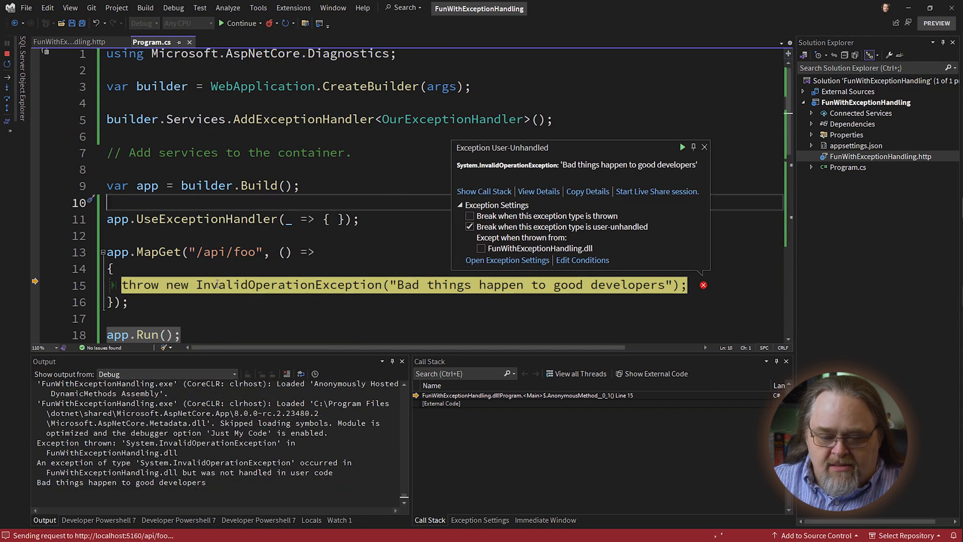
left_click(704, 147)
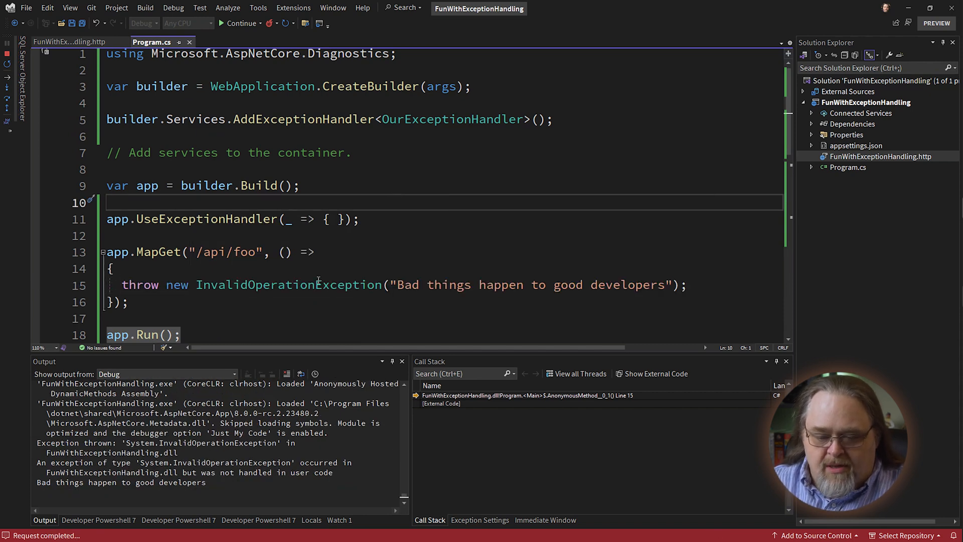
left_click(243, 23)
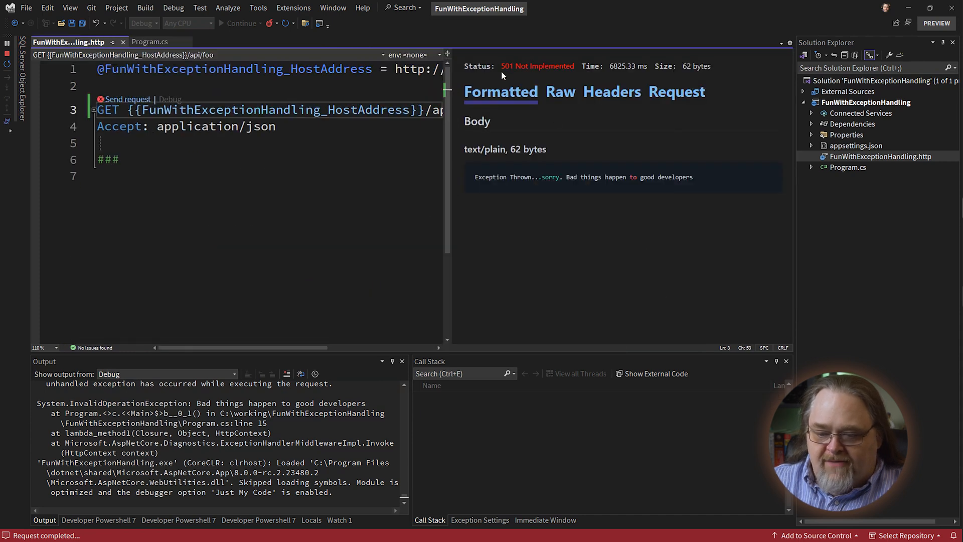
mouse_move(575, 79)
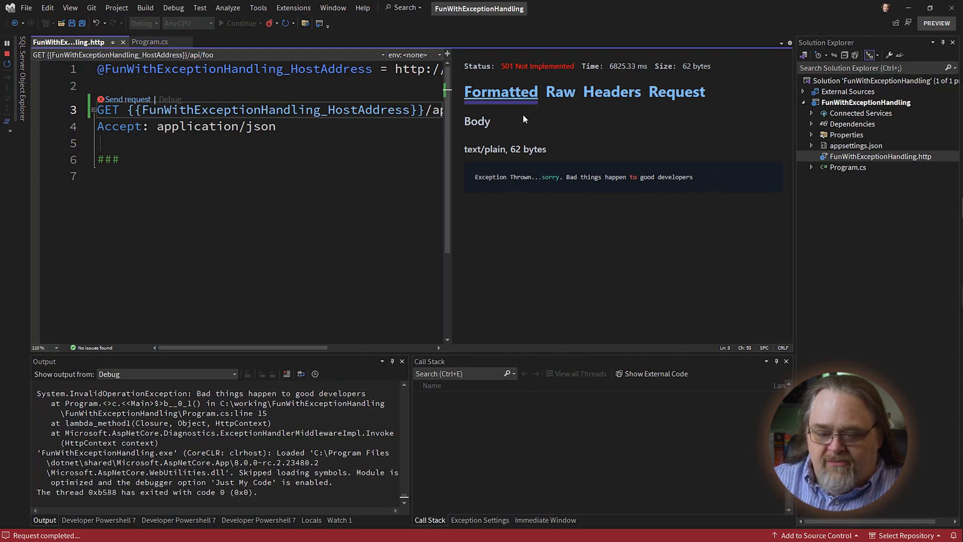
mouse_move(704, 188)
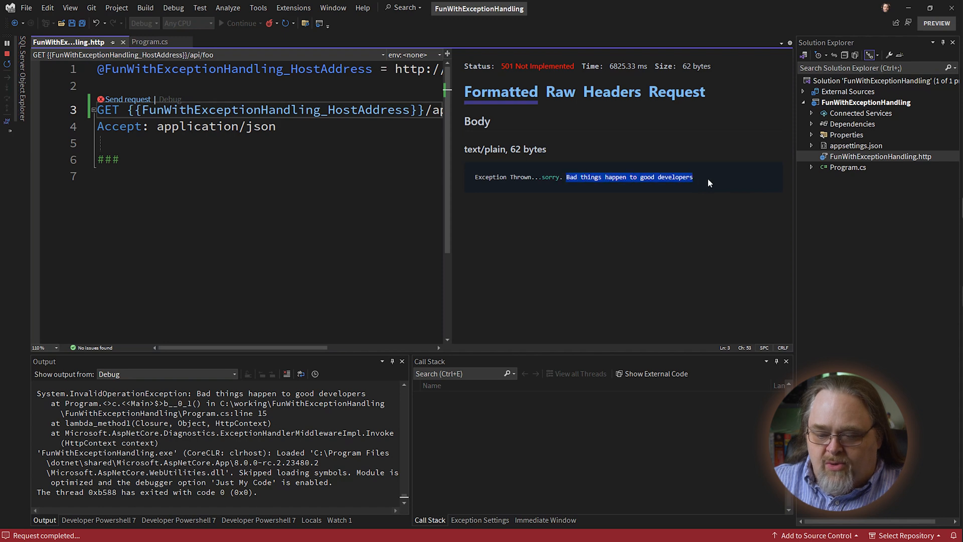
mouse_move(661, 228)
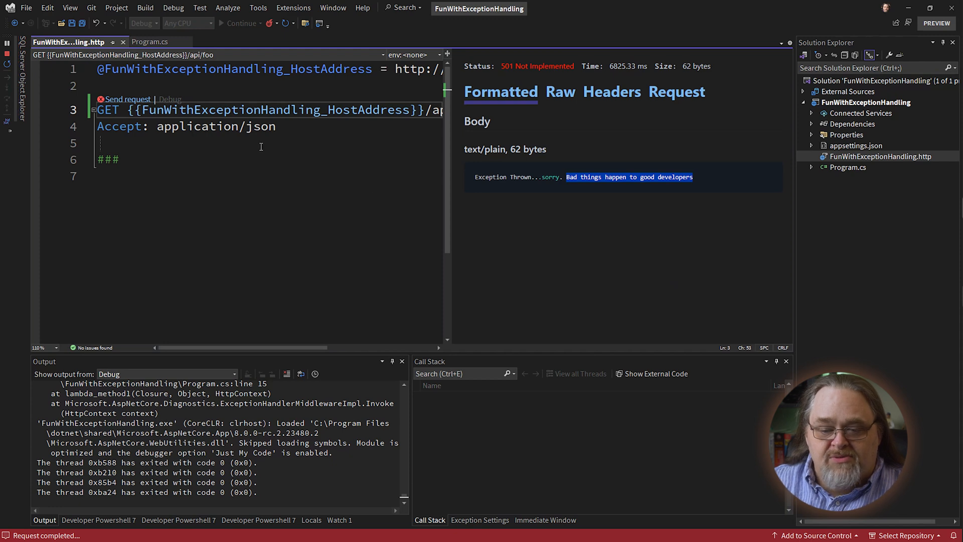
Step: Return to Program.cs after reviewing the 501 Not Implemented response body
left_click(151, 41)
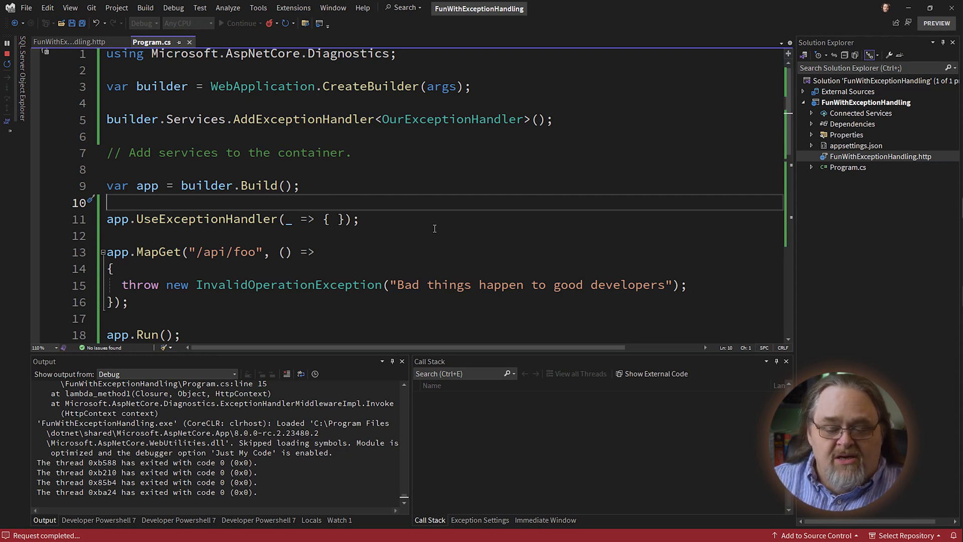
mouse_move(379, 219)
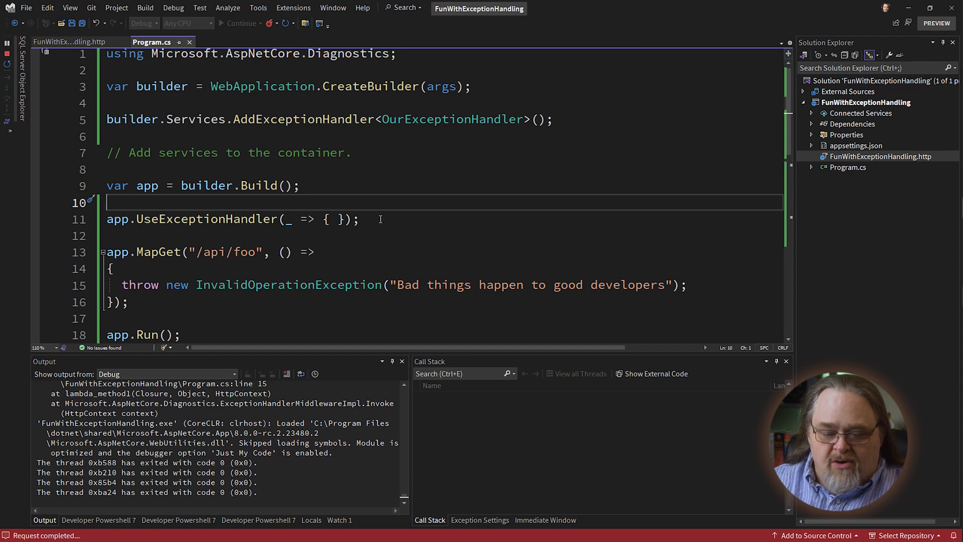
Step: Scroll Program.cs to show OurExceptionHandler's TryHandleAsync method
scroll("down", 3)
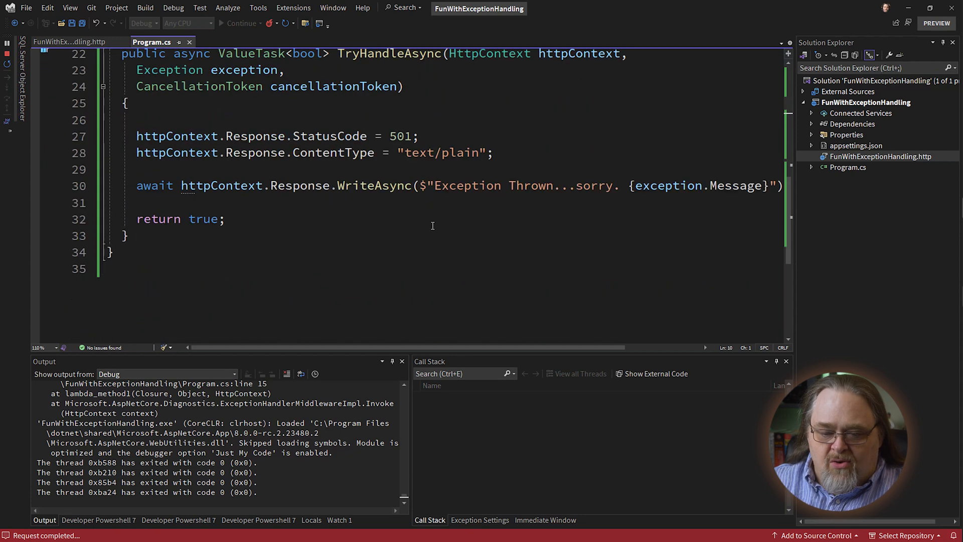
scroll("up", 3)
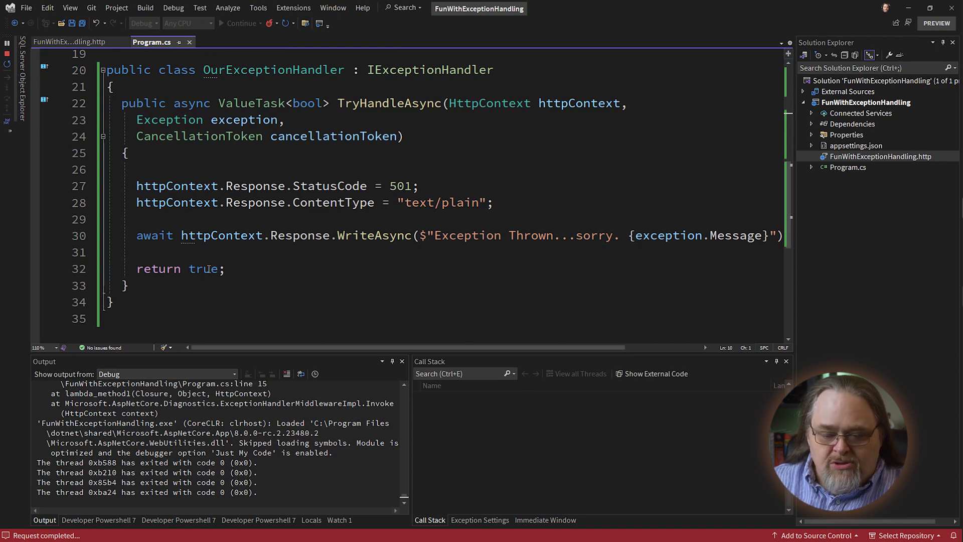
mouse_move(404, 273)
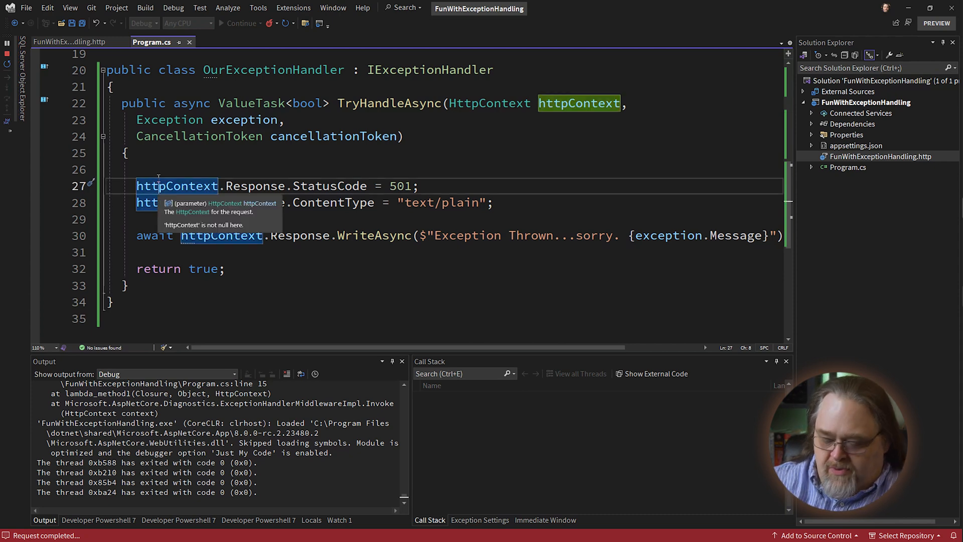
Step: Begin TryHandleAsync with _logger.LogError(ex.ToString()) and add an empty ctor constructor
type("_logger.LogError(ex.ToString());")
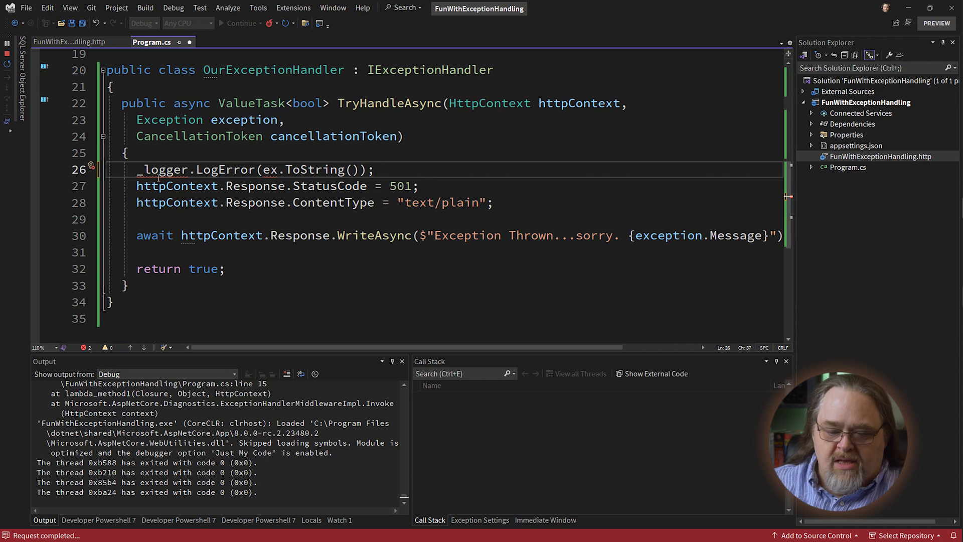
left_click(279, 86)
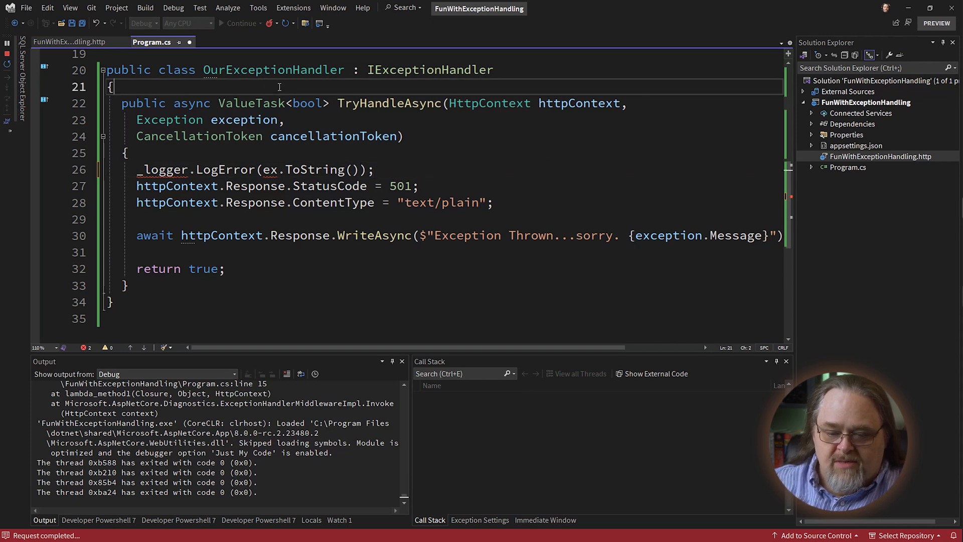
type("ct")
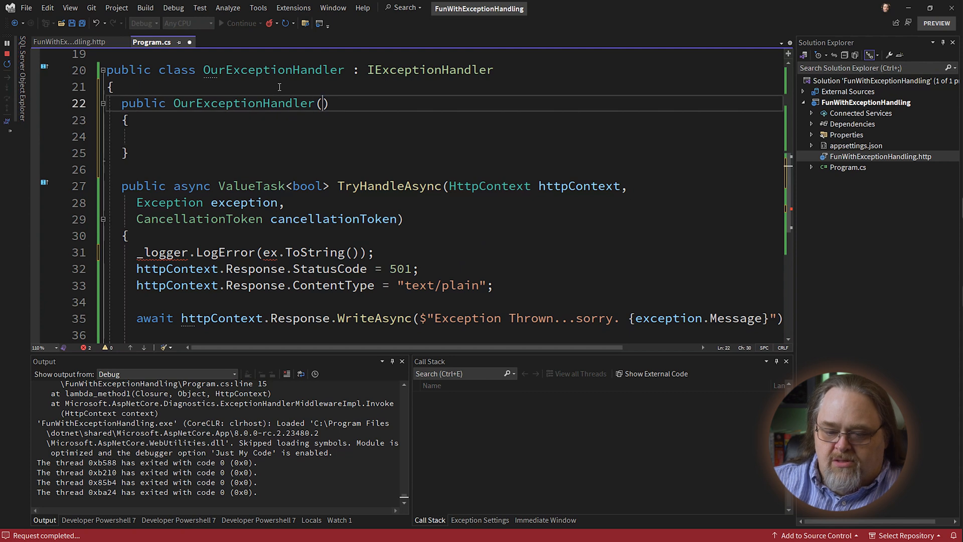
Step: Give the constructor an ILogger<OurExceptionHandler> logger parameter assigned to a readonly _logger field
type("ILogger<>")
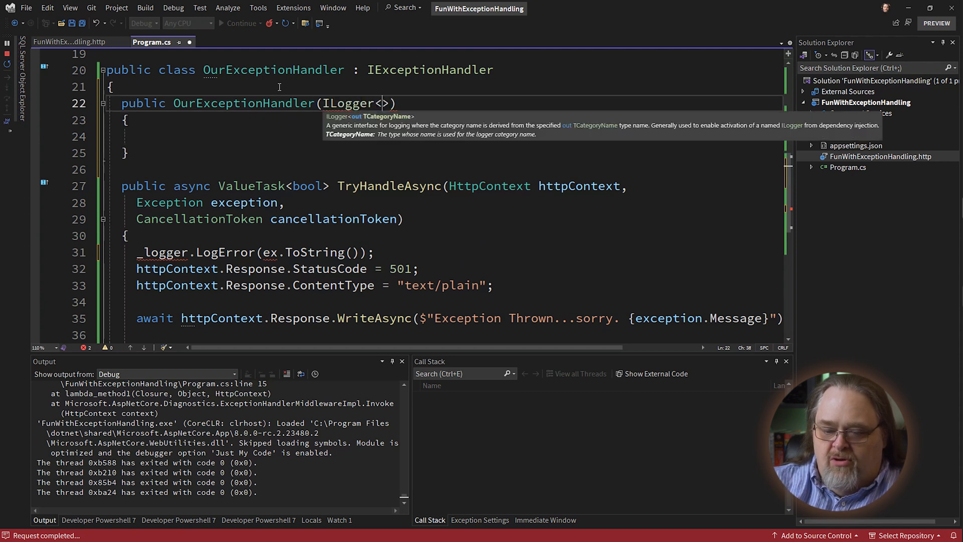
type("OurExceptionHandler")
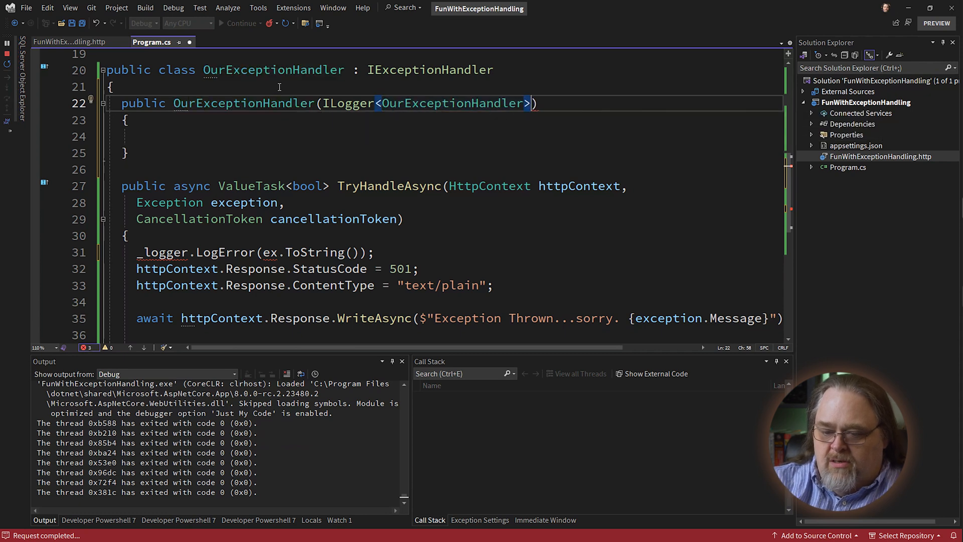
left_click(91, 101)
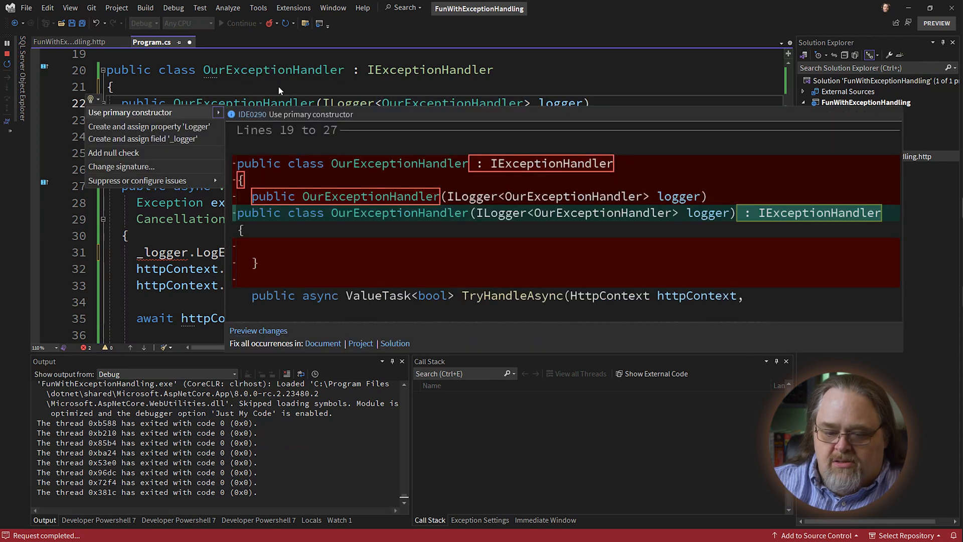
left_click(144, 138)
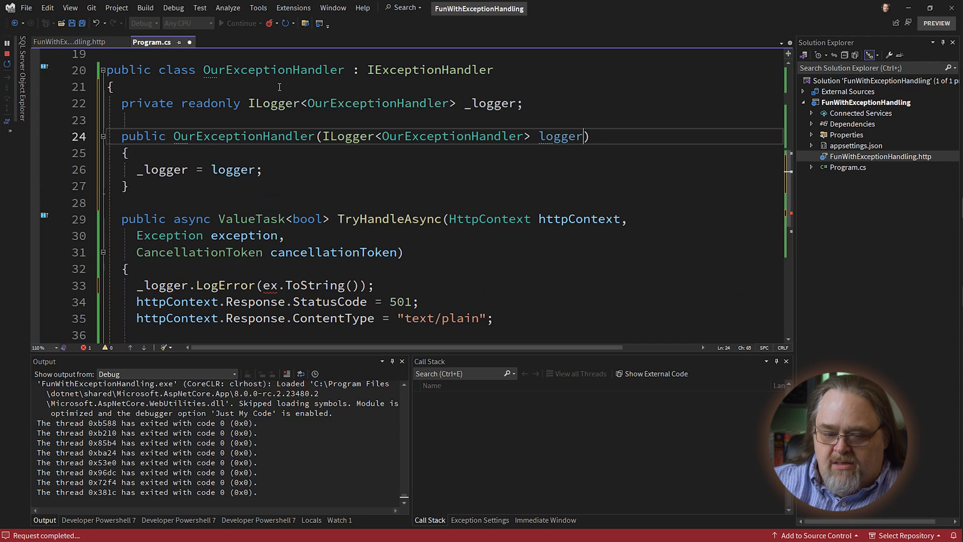